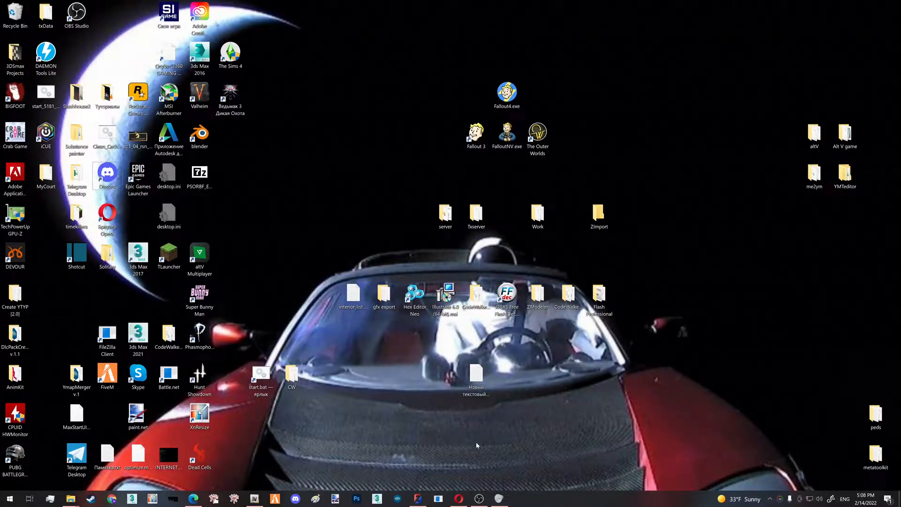
Step: In Opera, show the 'GTA5: how to rescale ped model' video, then the ZModeler3 website tab
left_click(457, 498)
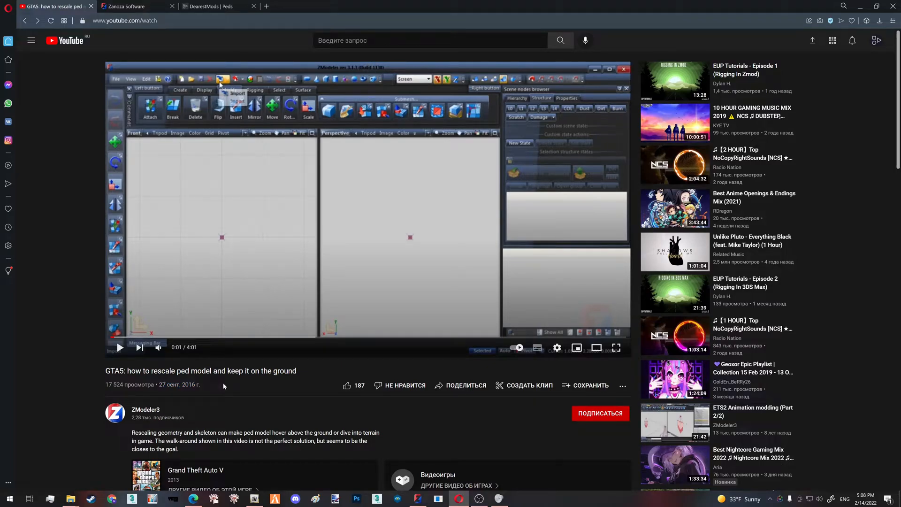
mouse_move(302, 375)
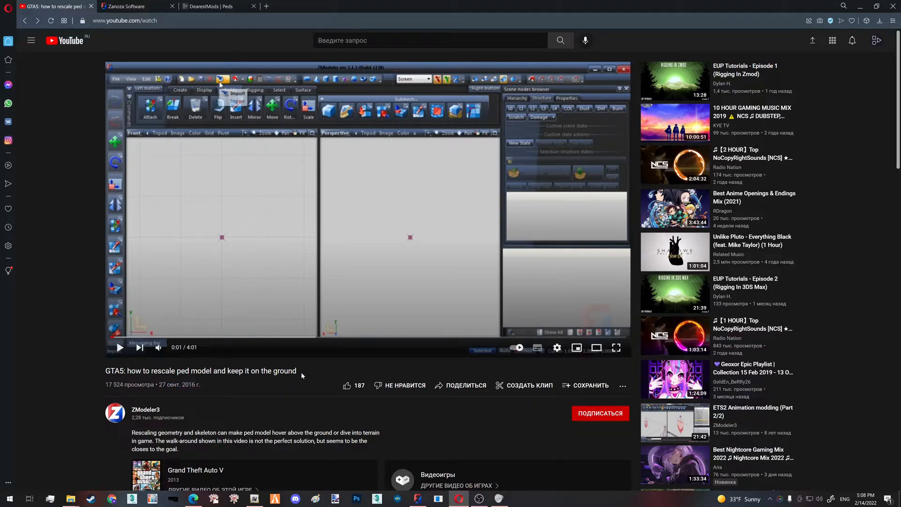
double_click(211, 371)
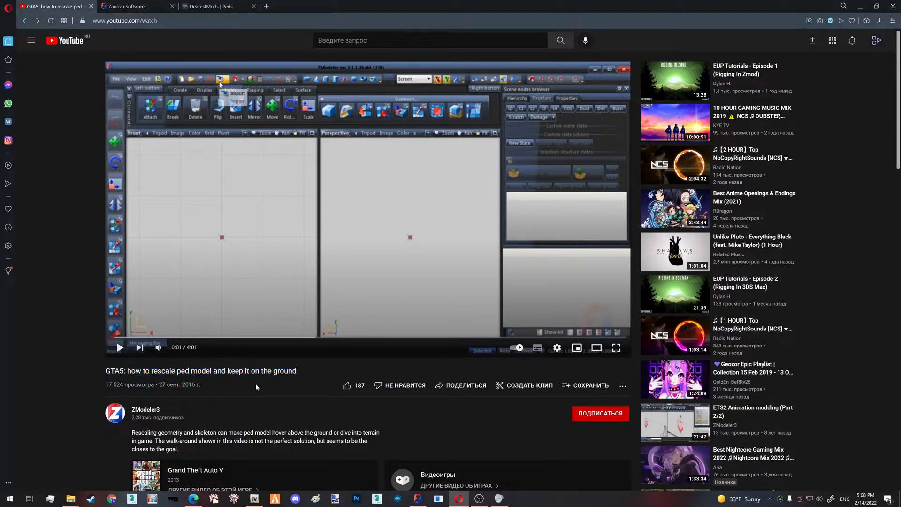
right_click(120, 21)
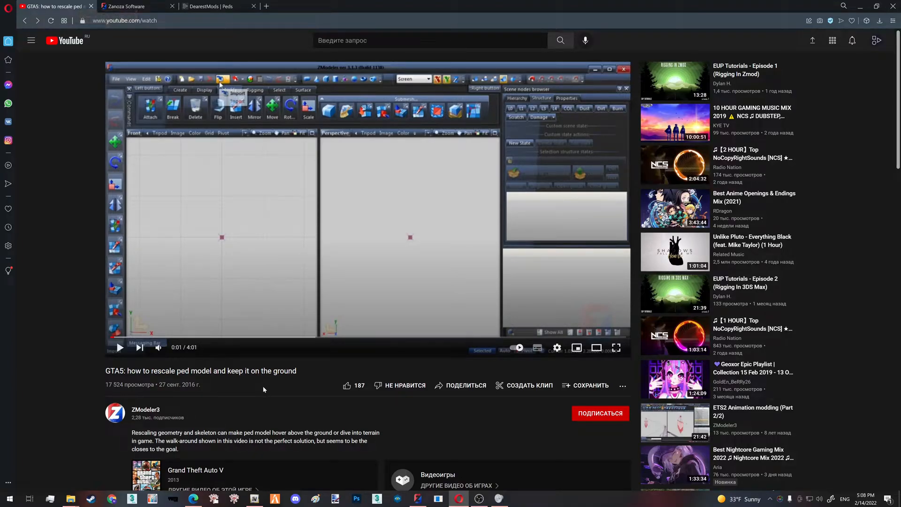
left_click(133, 6)
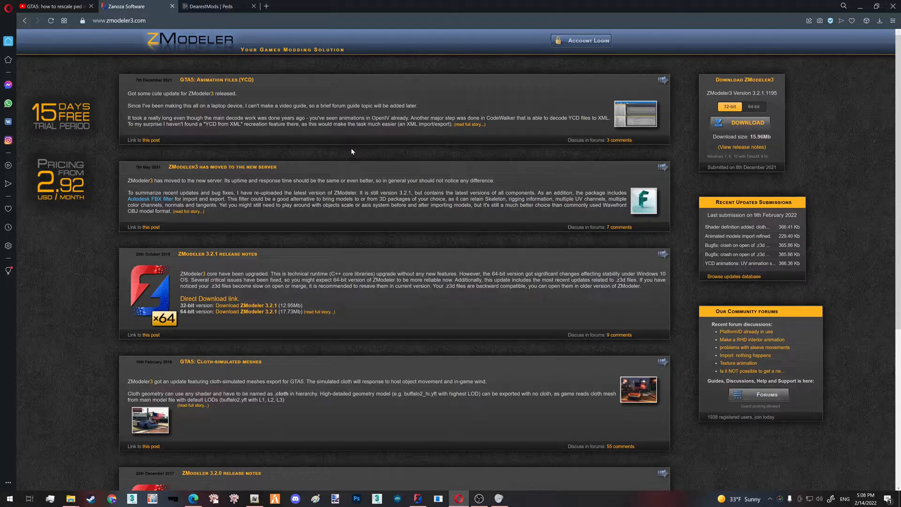
mouse_move(345, 149)
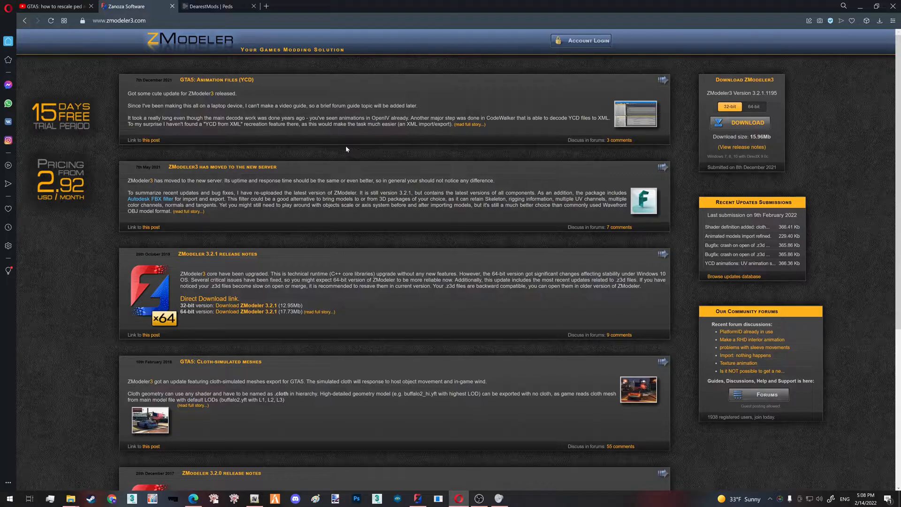
mouse_move(356, 155)
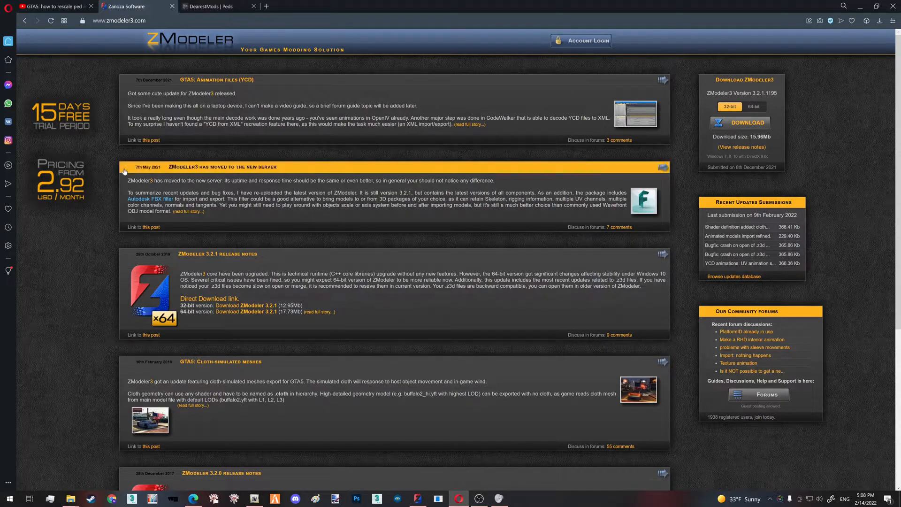
mouse_move(68, 196)
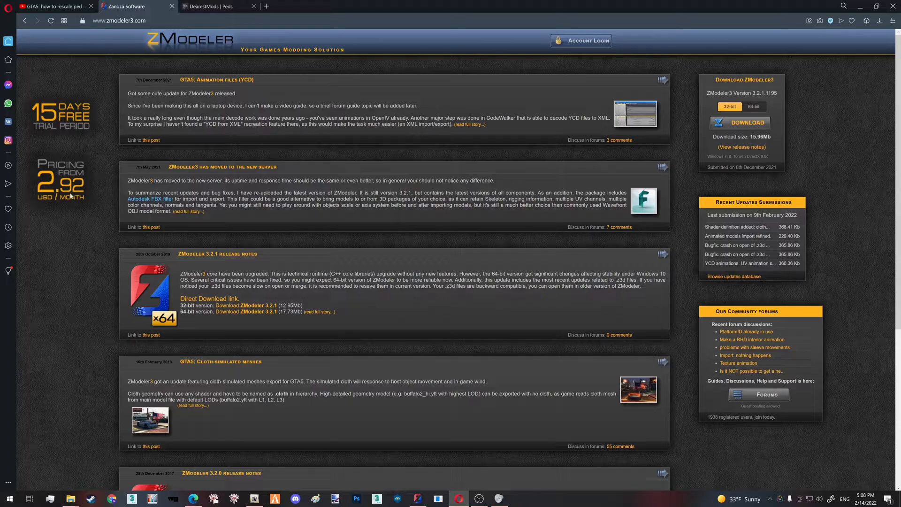
mouse_move(299, 225)
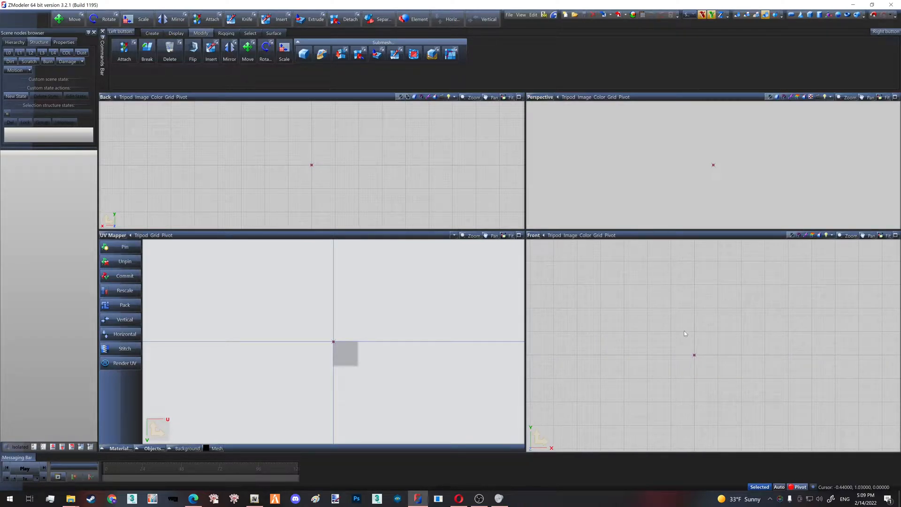
mouse_move(682, 332)
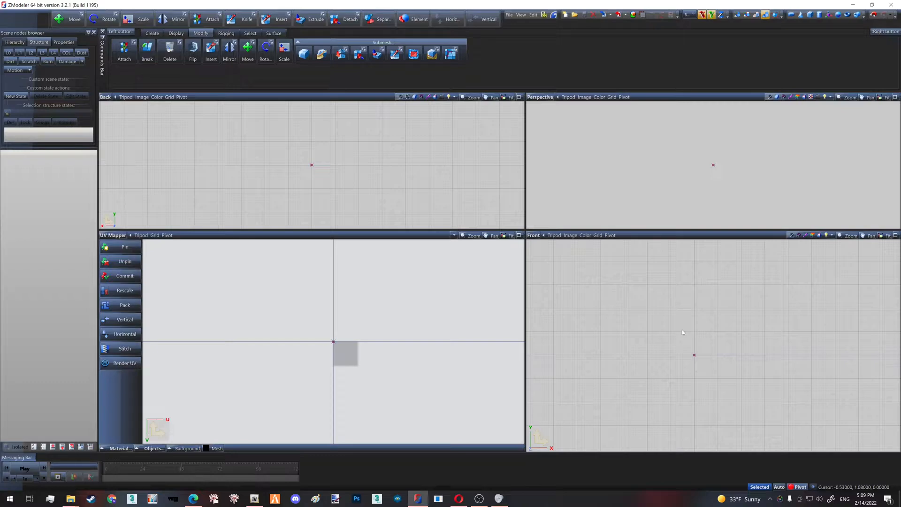
mouse_move(589, 349)
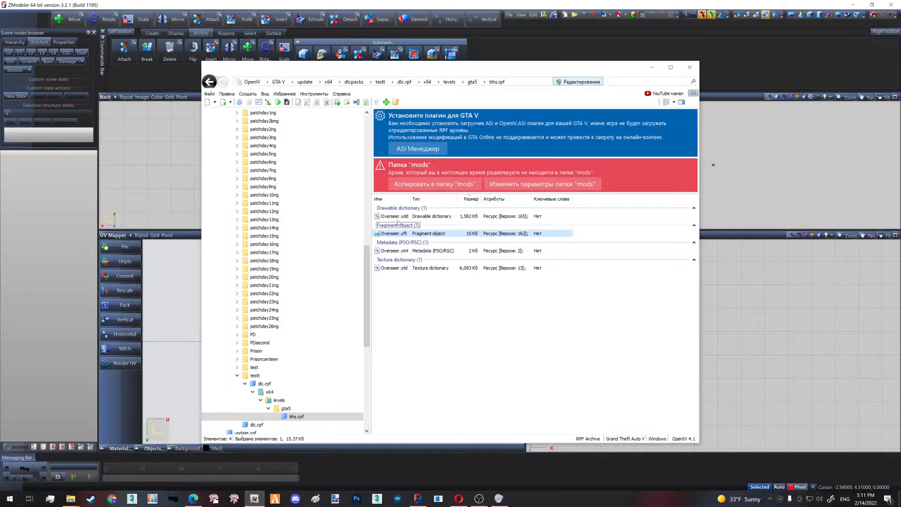
Step: Open the tihs.rpf archive in OpenIV, then bring up the file explorer window
double_click(394, 215)
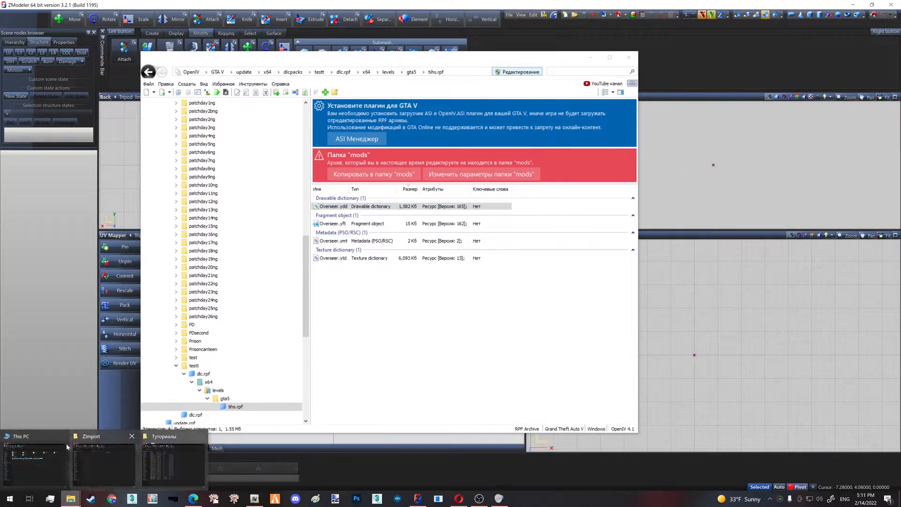
left_click(90, 436)
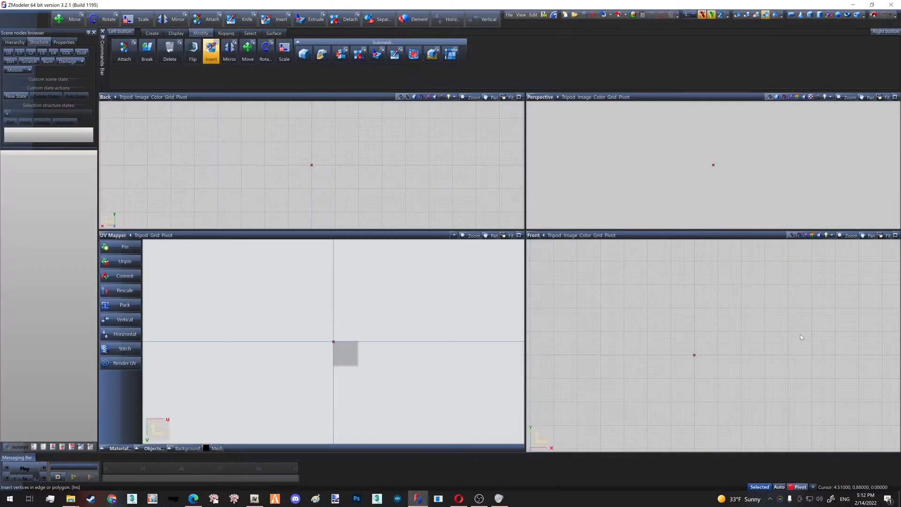
mouse_move(792, 335)
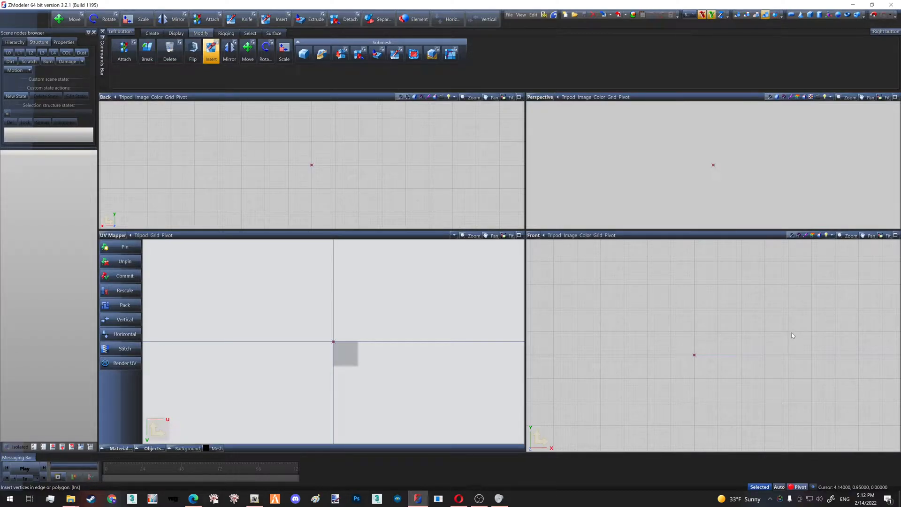
mouse_move(682, 362)
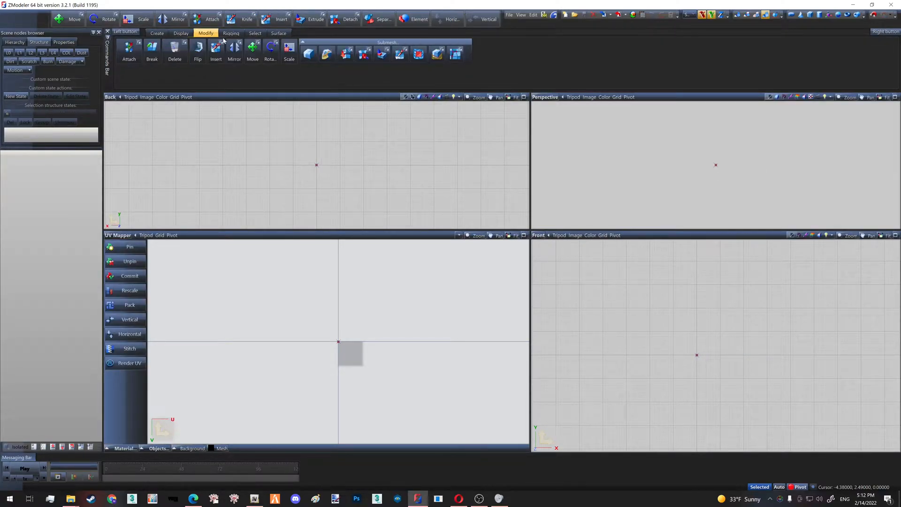
Step: Cycle the Commands Bar through Rigging, Modify and Select, ending on the Rigging tools
left_click(230, 32)
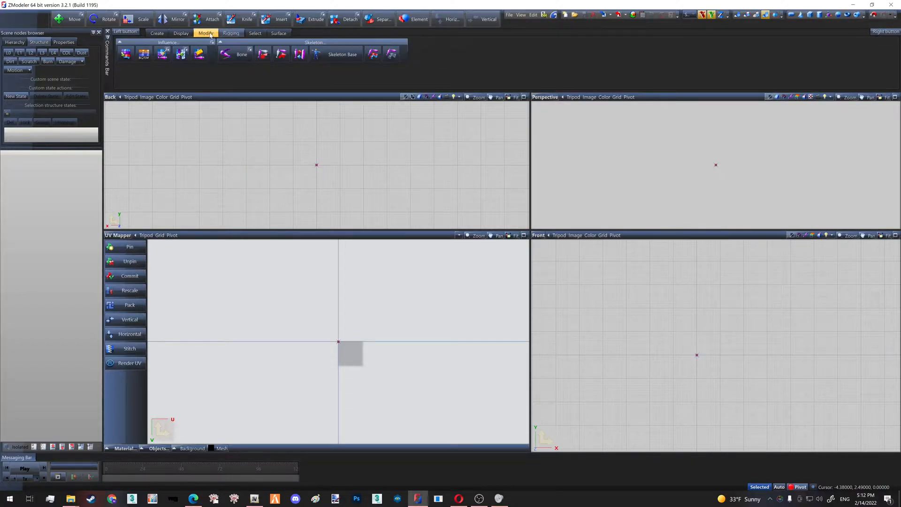
left_click(231, 33)
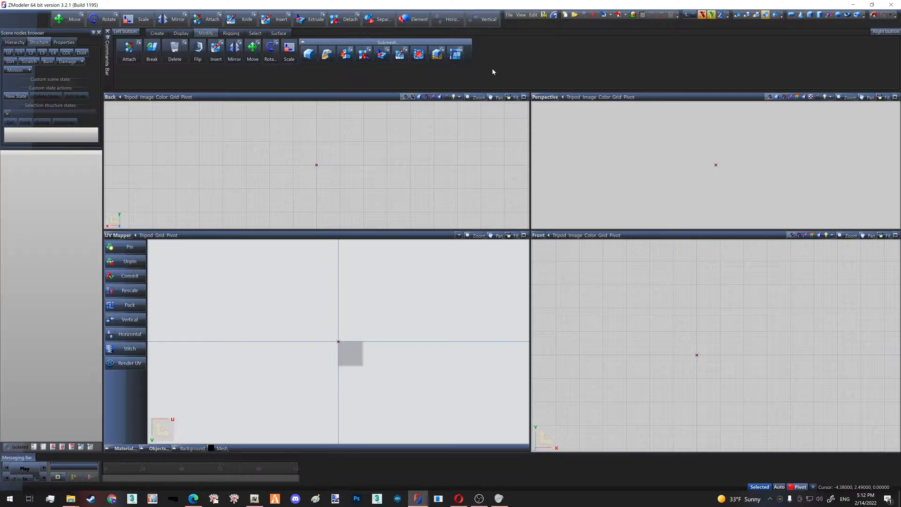
left_click(230, 32)
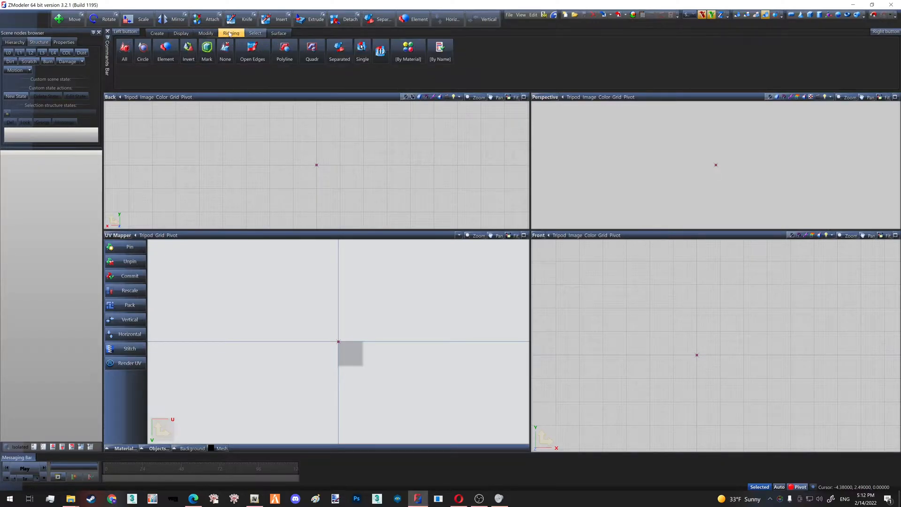
left_click(230, 33)
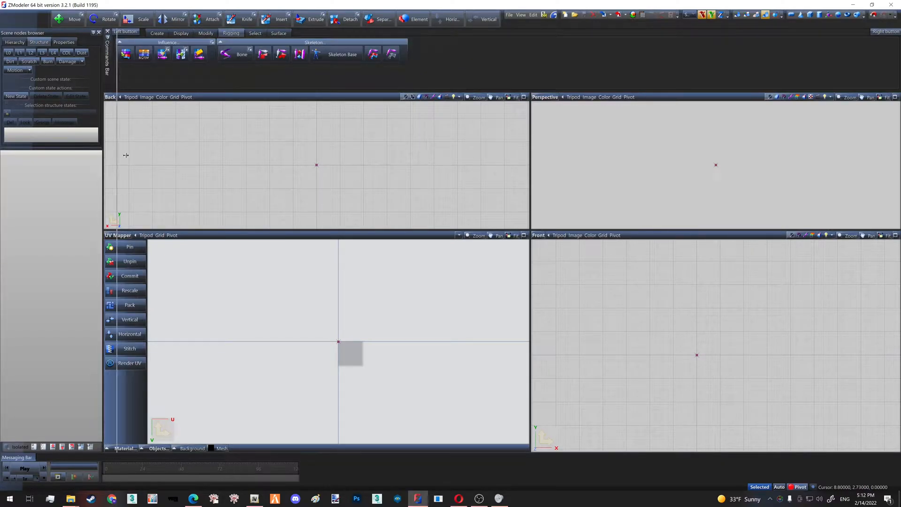
left_click_drag(102, 172, 141, 172)
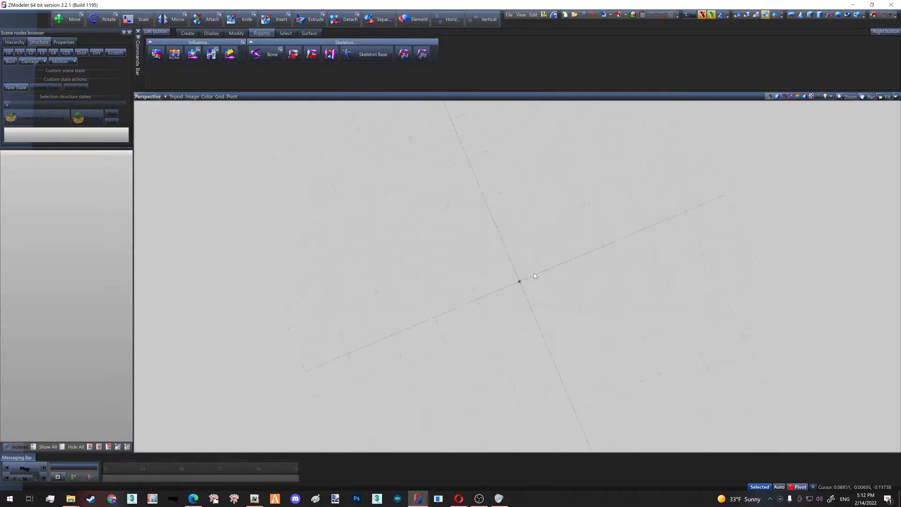
Step: Switch the maximized viewport from Perspective to the Front view
left_click(147, 96)
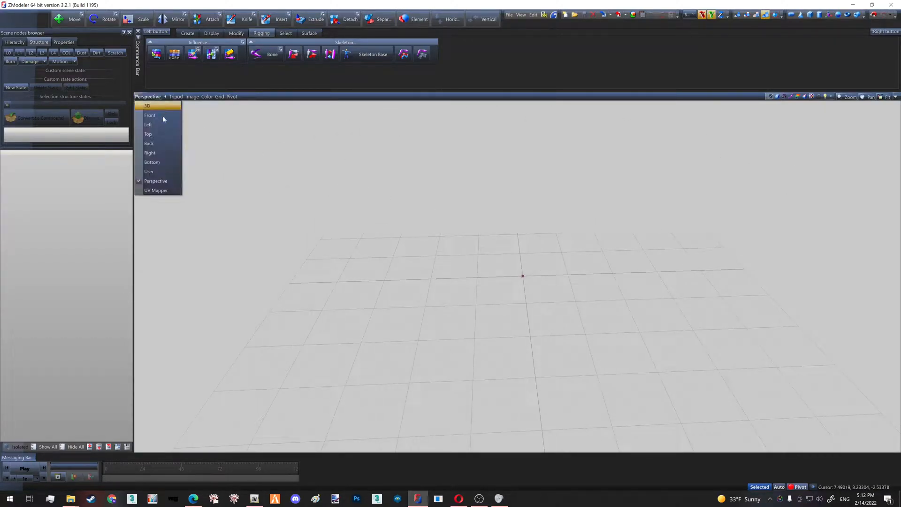
mouse_move(591, 270)
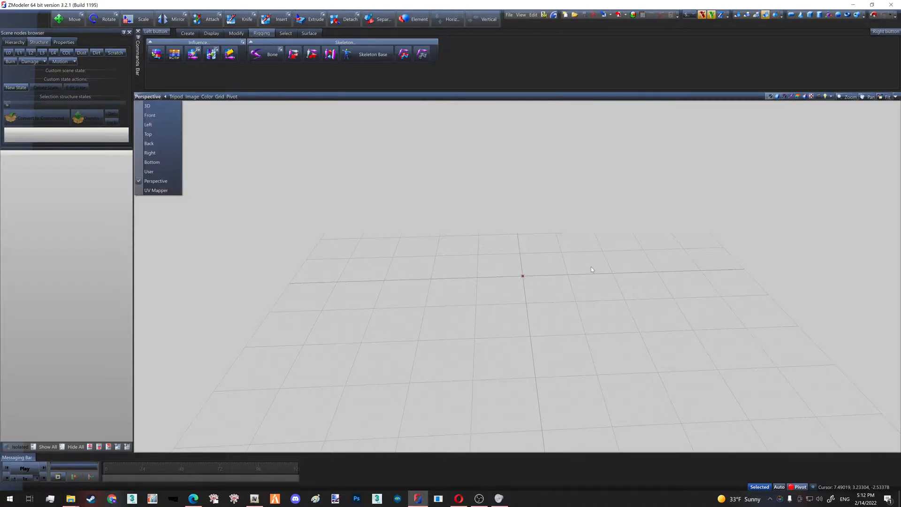
left_click(540, 280)
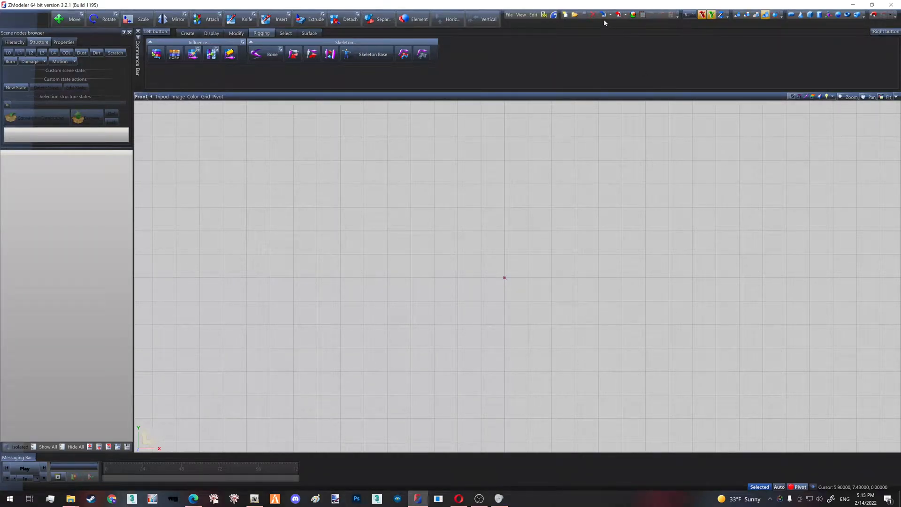
Step: Import Overseer.yft from Zimport and select the mp_m_freemode_01 skeleton node
left_click(604, 15)
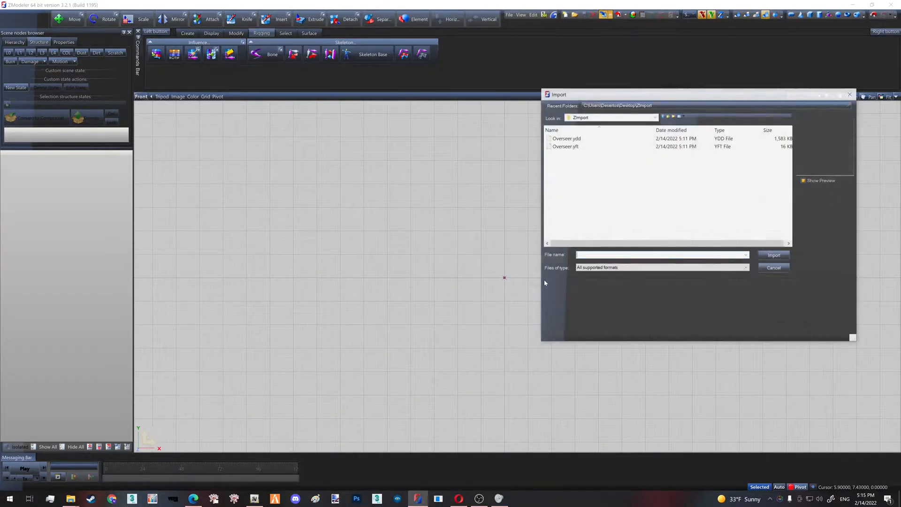
left_click_drag(695, 94, 469, 130)
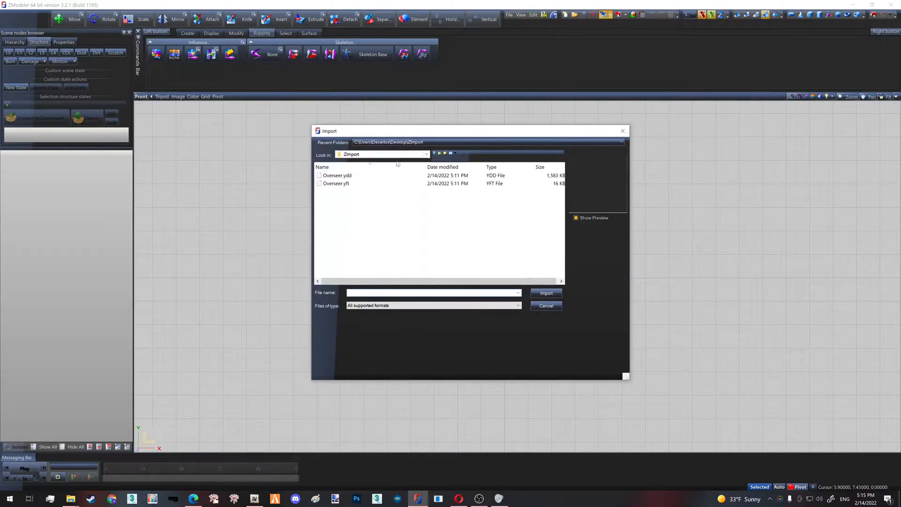
left_click(336, 184)
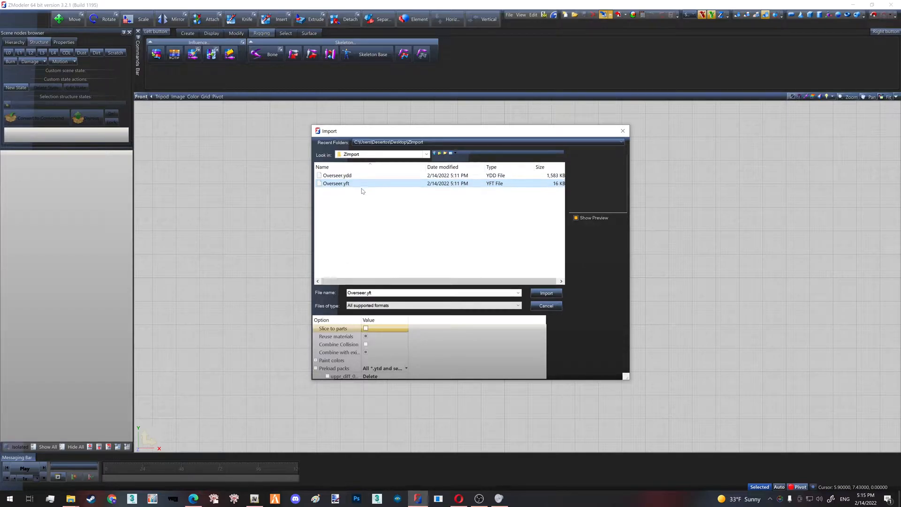
left_click(545, 292)
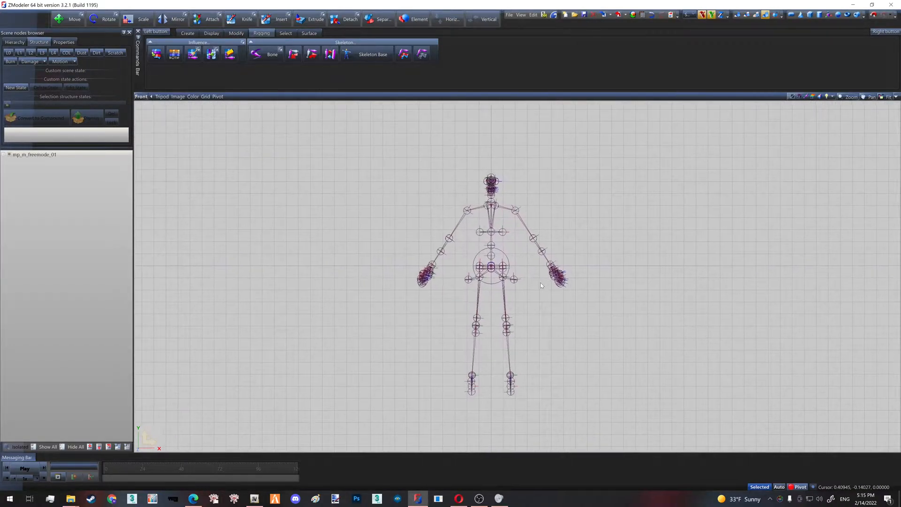
left_click(34, 154)
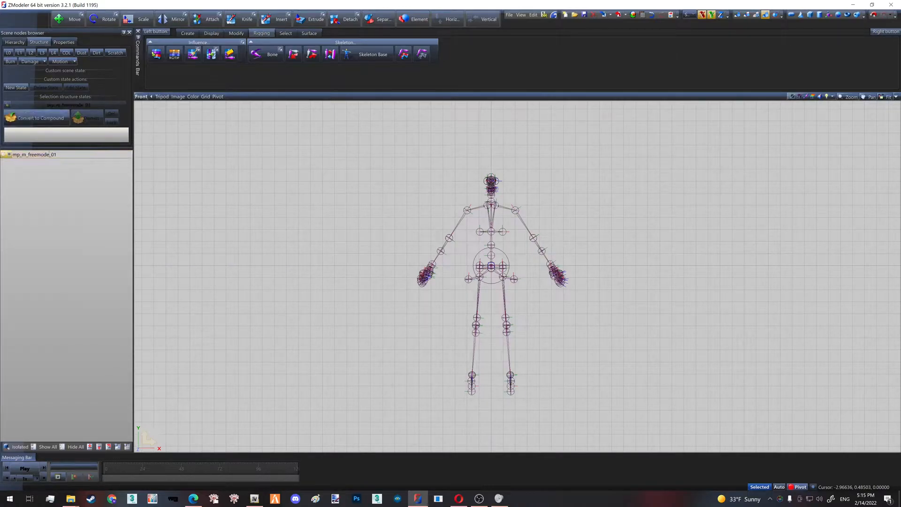
left_click(33, 154)
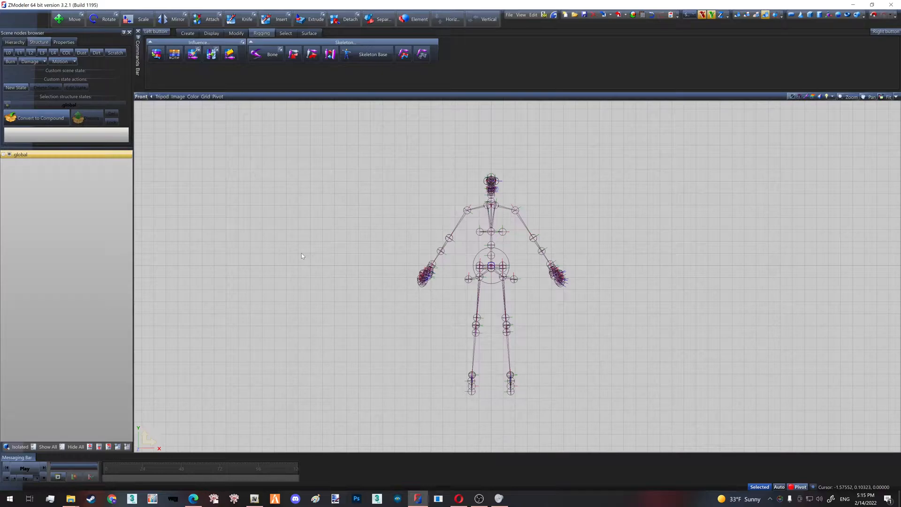
left_click(20, 154)
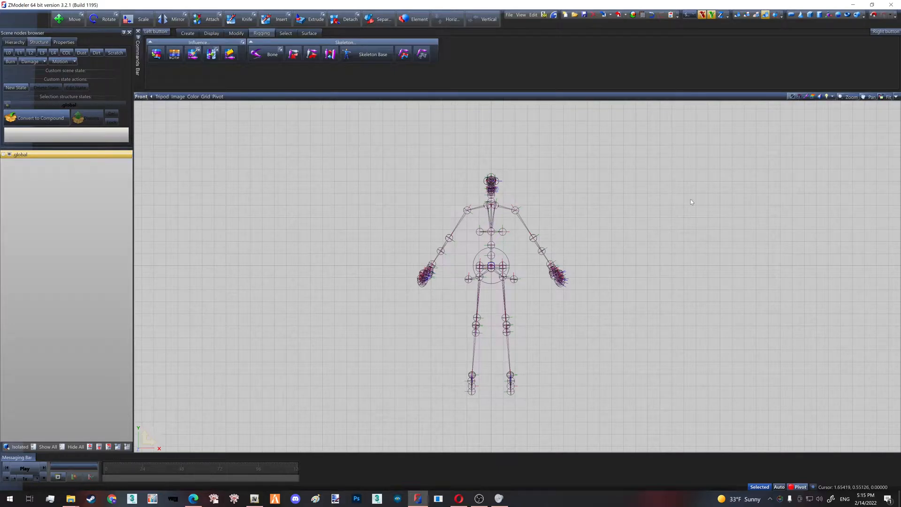
mouse_move(37, 165)
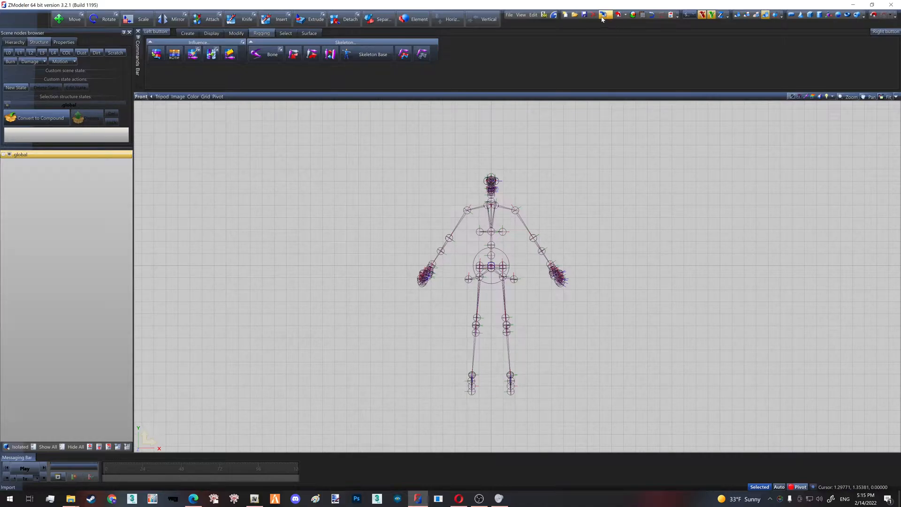
Step: Import Overseer.ydd from Zimport, adding the werewolf wireframe body over the skeleton
left_click(602, 14)
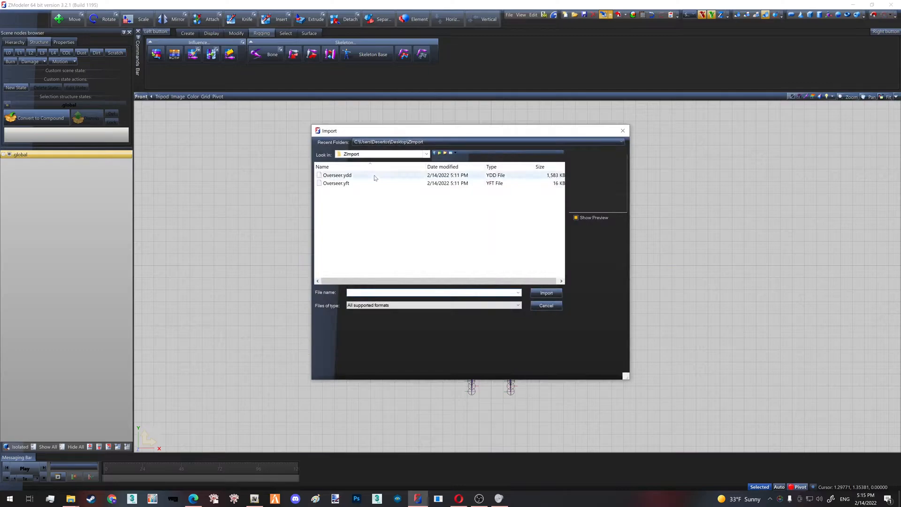
left_click(336, 175)
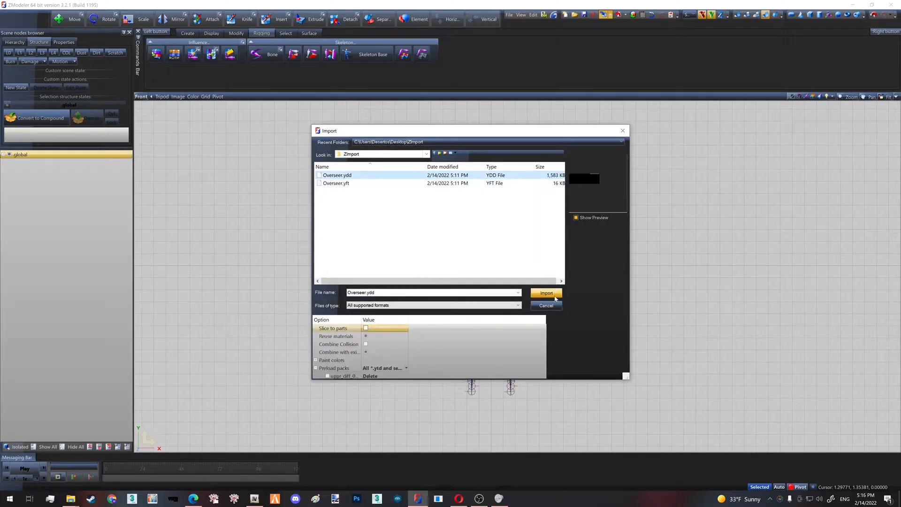
left_click(545, 292)
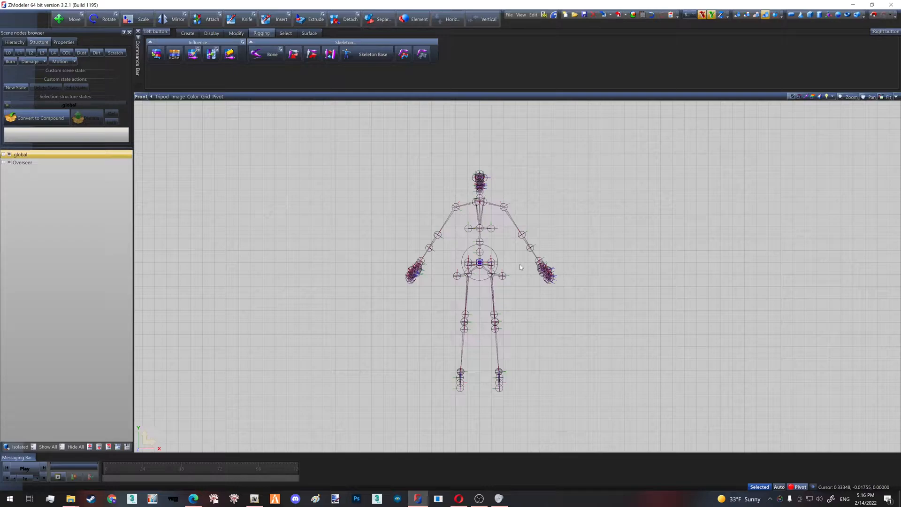
mouse_move(522, 265)
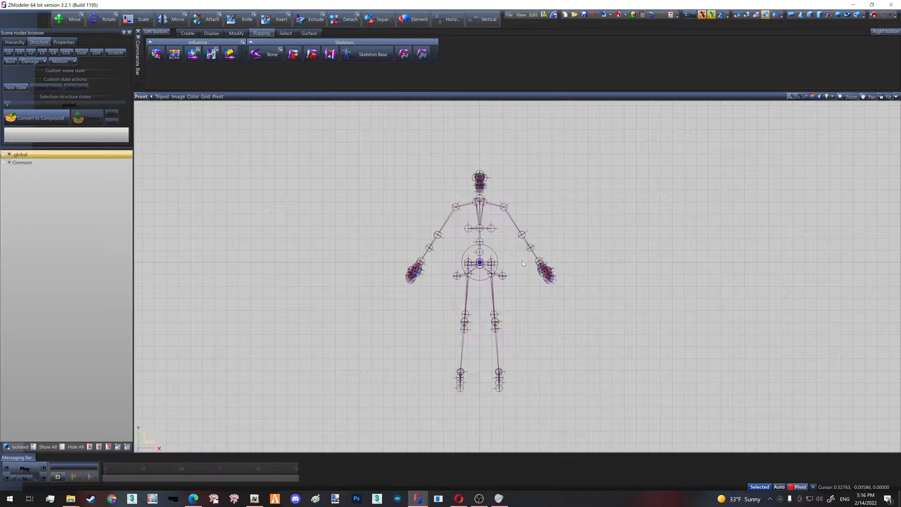
left_click(8, 52)
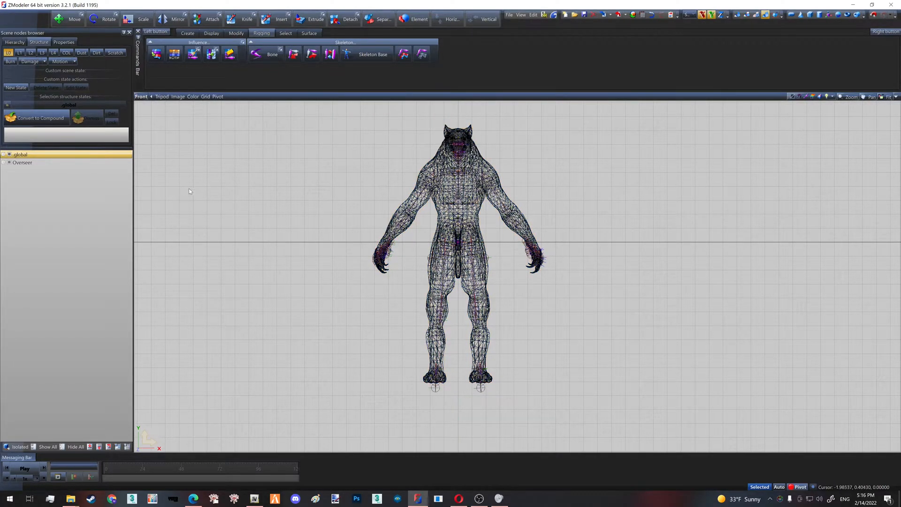
Step: Toggle the Overseer node's visibility so only its skeleton shows
left_click(22, 162)
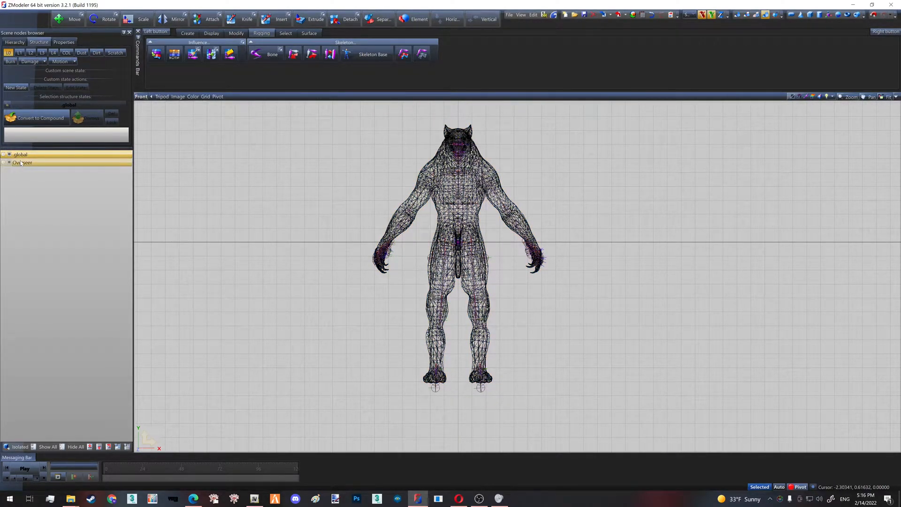
left_click(22, 162)
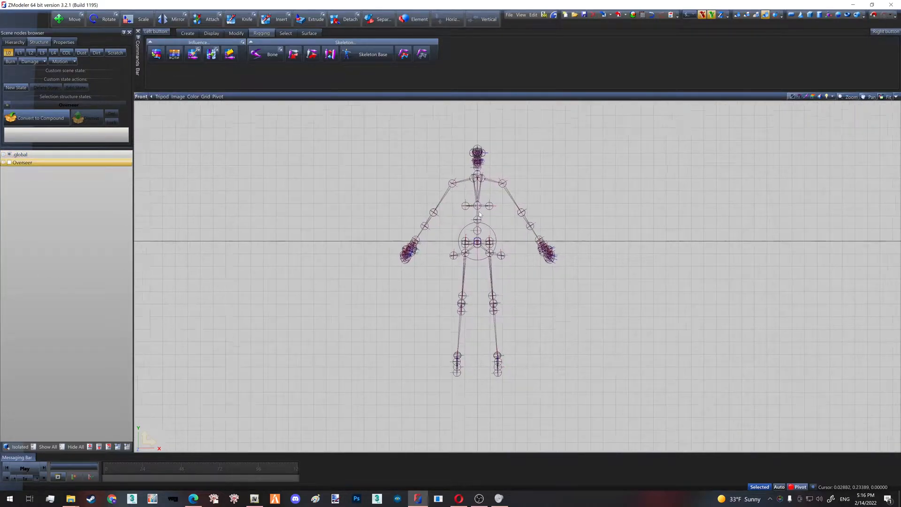
mouse_move(516, 235)
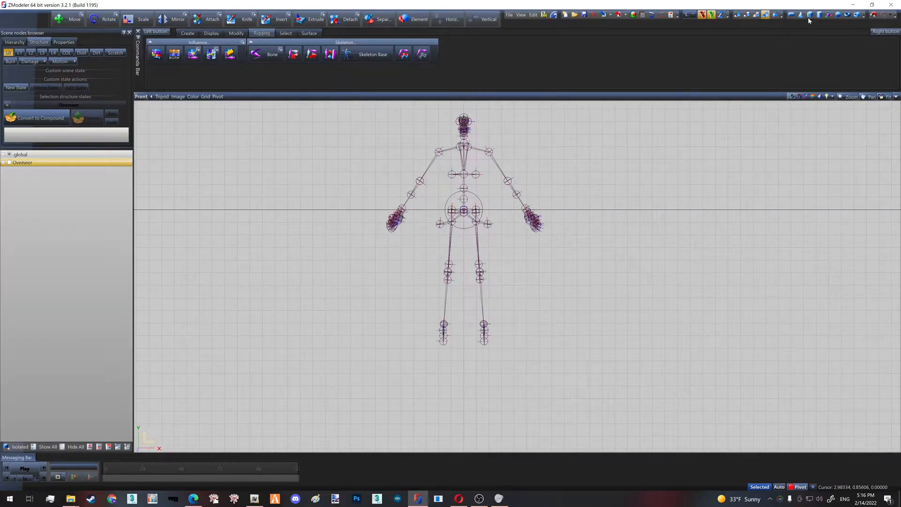
left_click(809, 15)
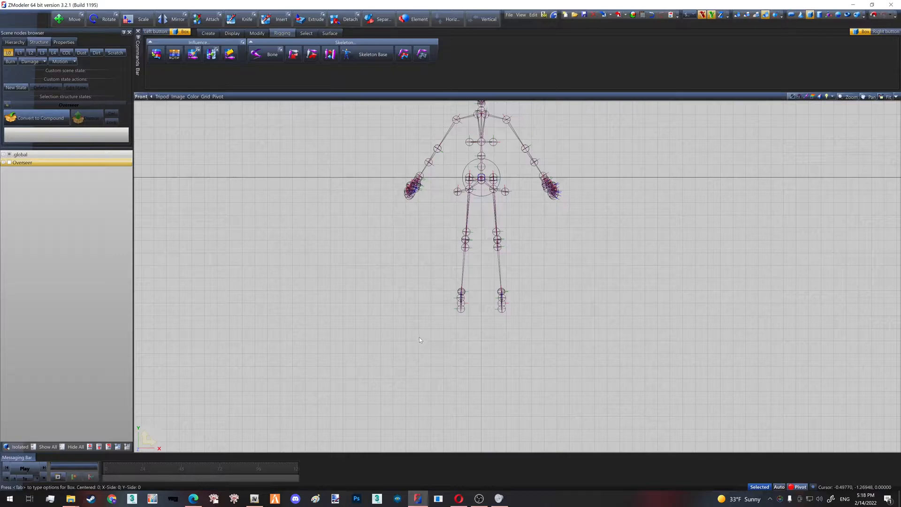
Step: Draw a flat box beneath the skeleton's feet, confirm its size, and select it
left_click_drag(420, 339, 545, 318)
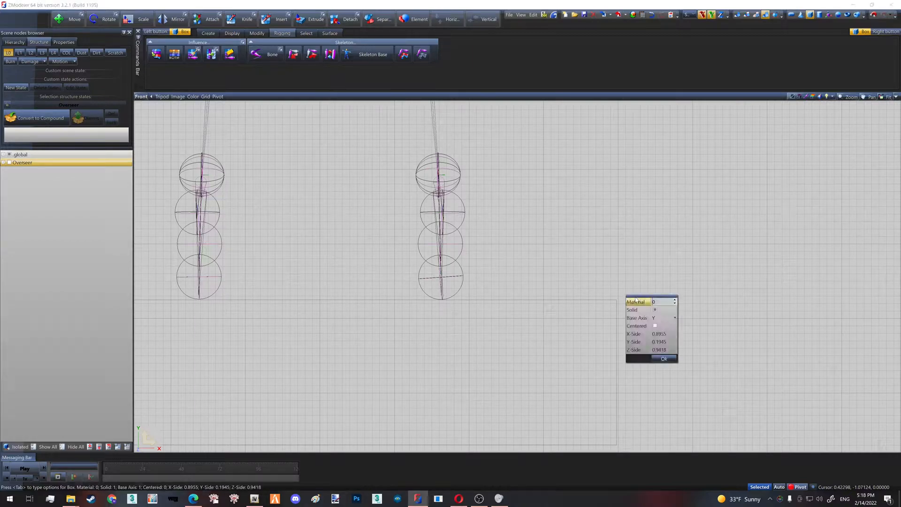
left_click(663, 358)
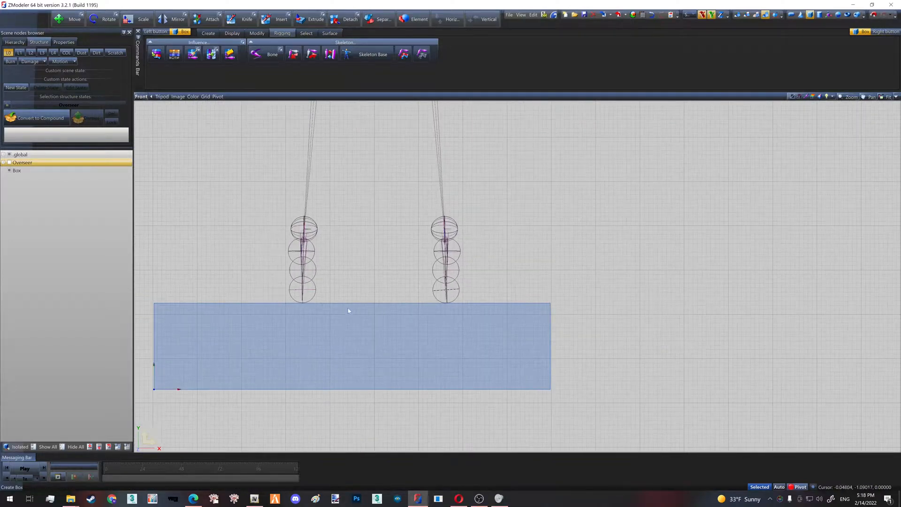
scroll("down", 3)
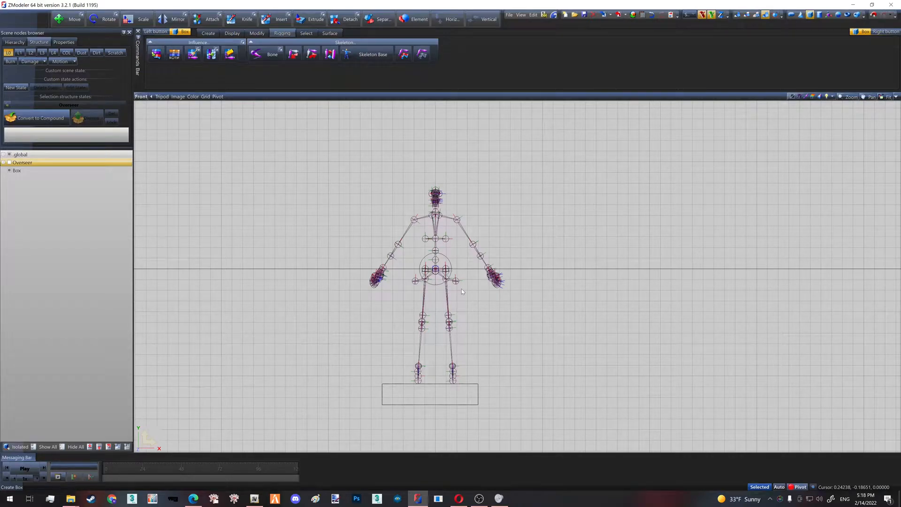
left_click(17, 171)
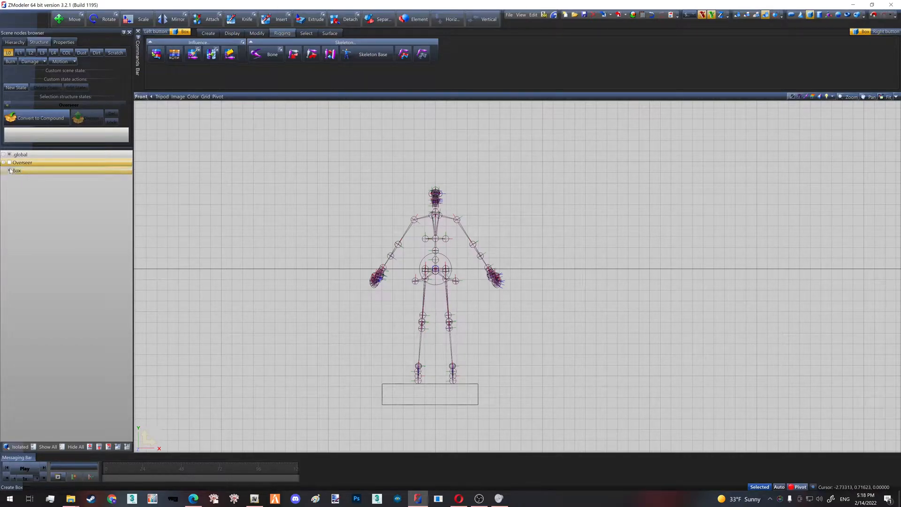
Step: Expand the global node, select its skel and mesh parts, and deselect Box
left_click(20, 153)
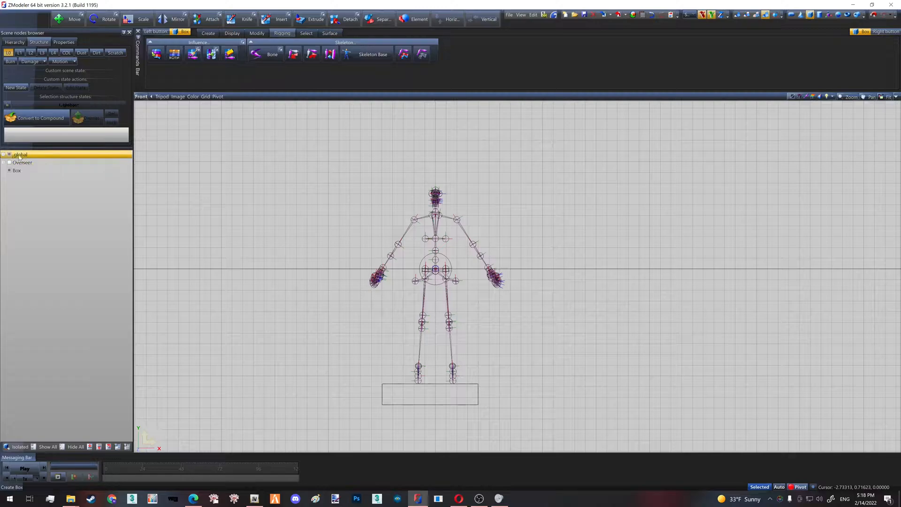
left_click(4, 155)
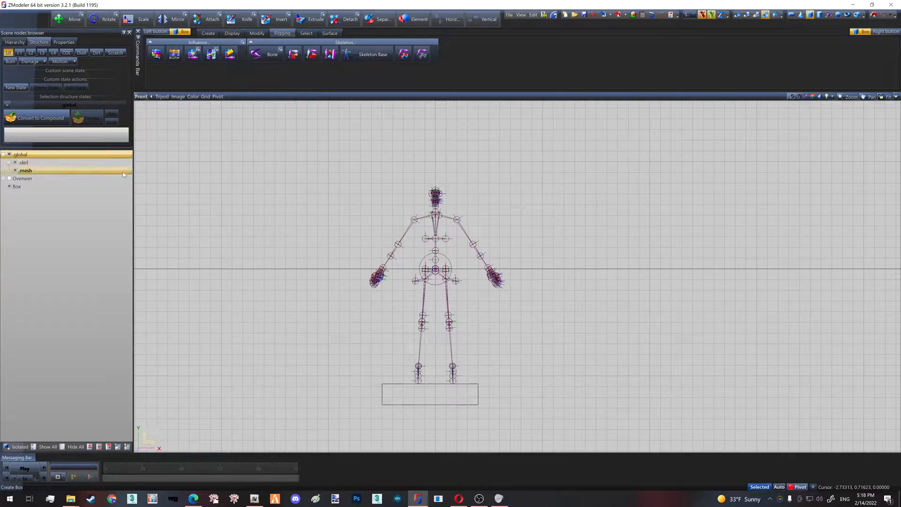
left_click(21, 154)
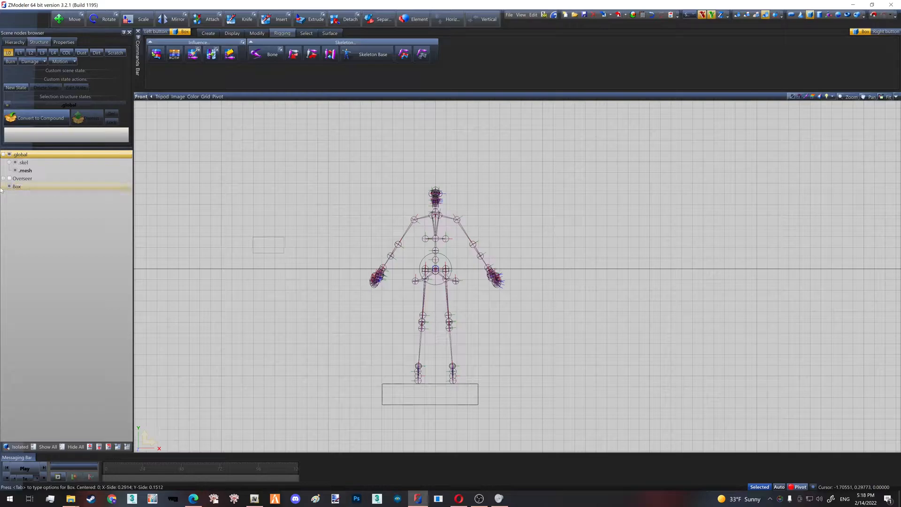
left_click(17, 186)
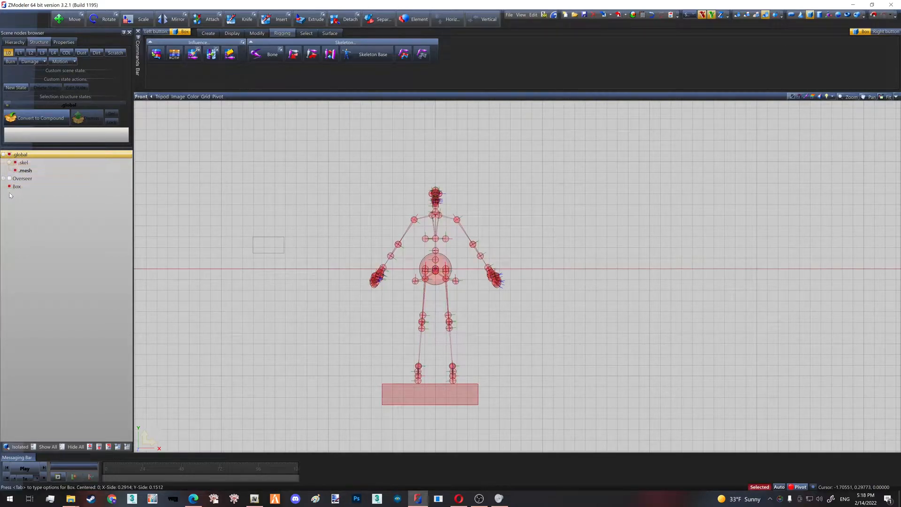
left_click(17, 186)
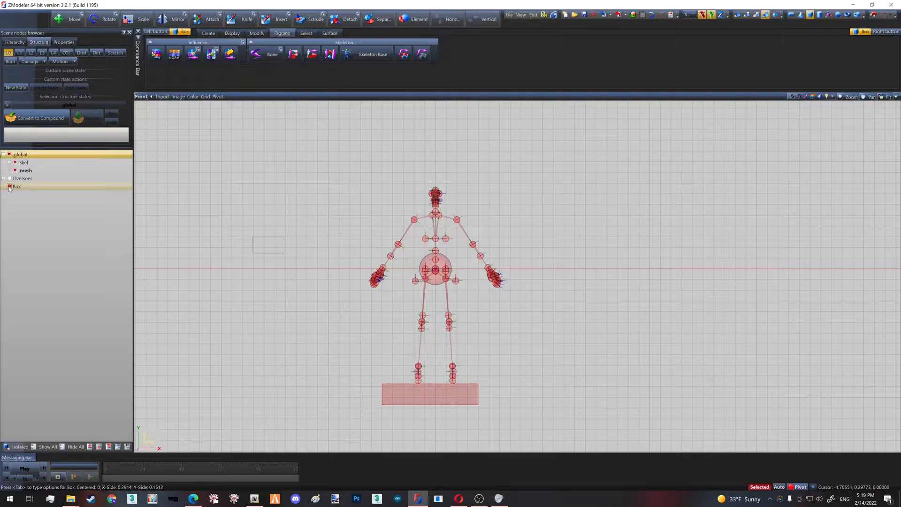
left_click(10, 186)
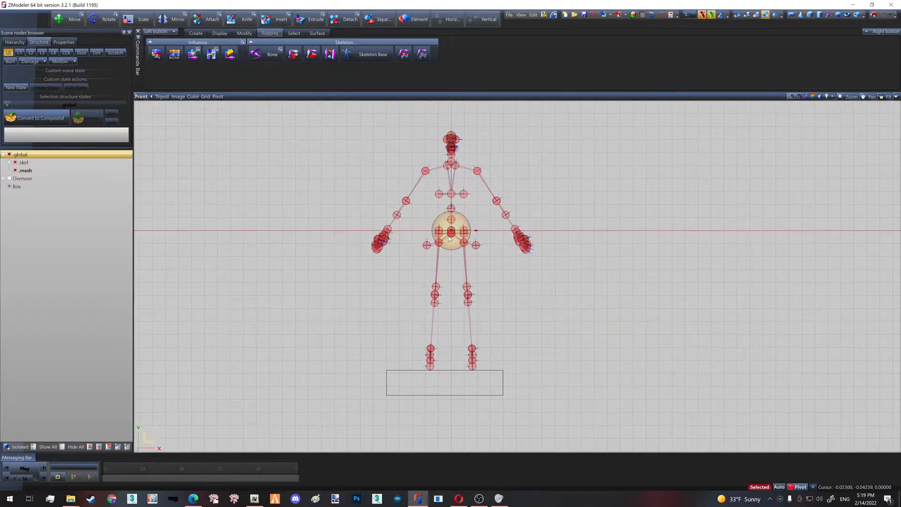
Step: Scale the .global skeleton uniformly to 115% on all axes
right_click(451, 233)
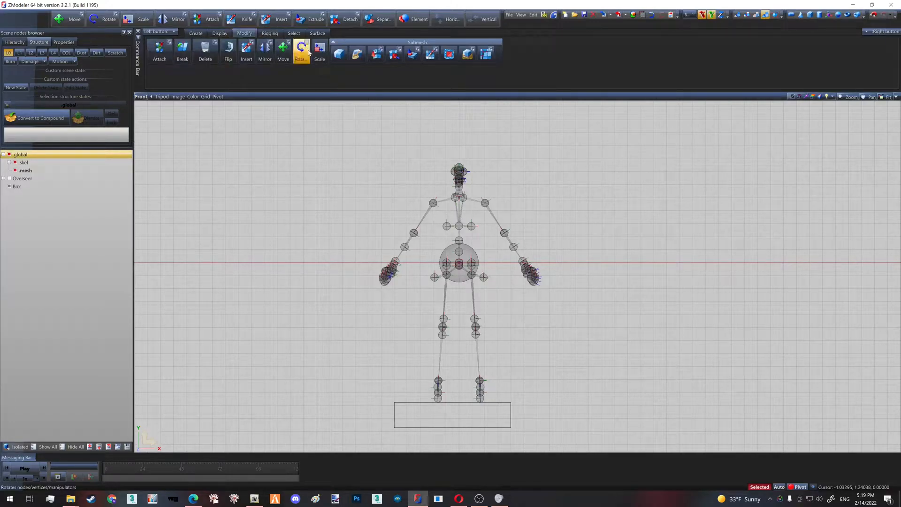
left_click(320, 51)
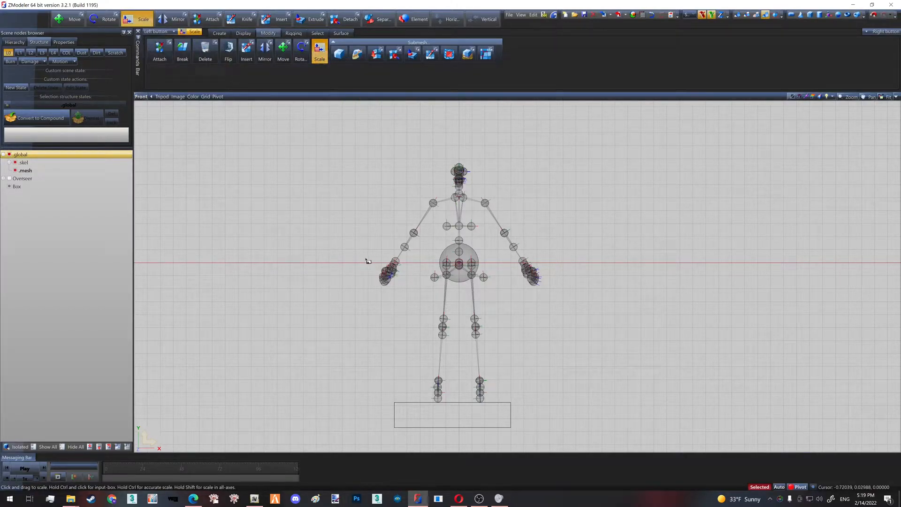
mouse_move(361, 251)
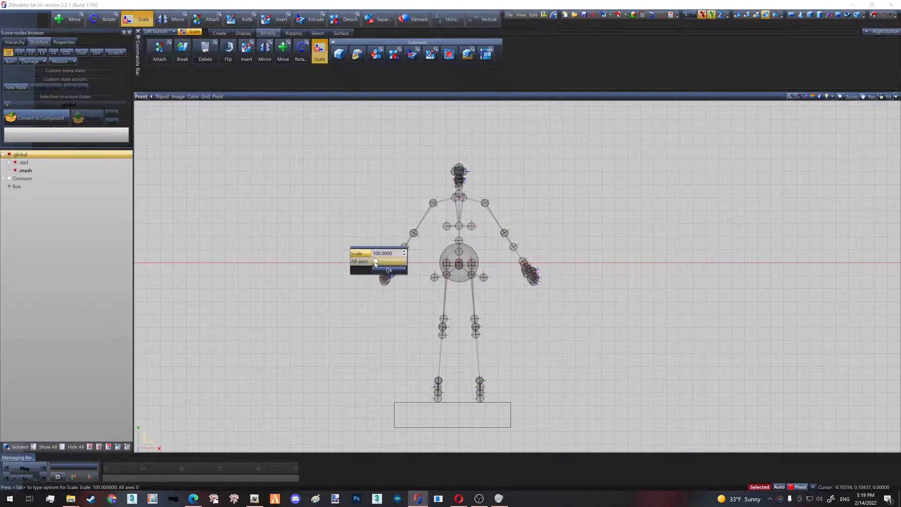
left_click(375, 261)
type("115.0000")
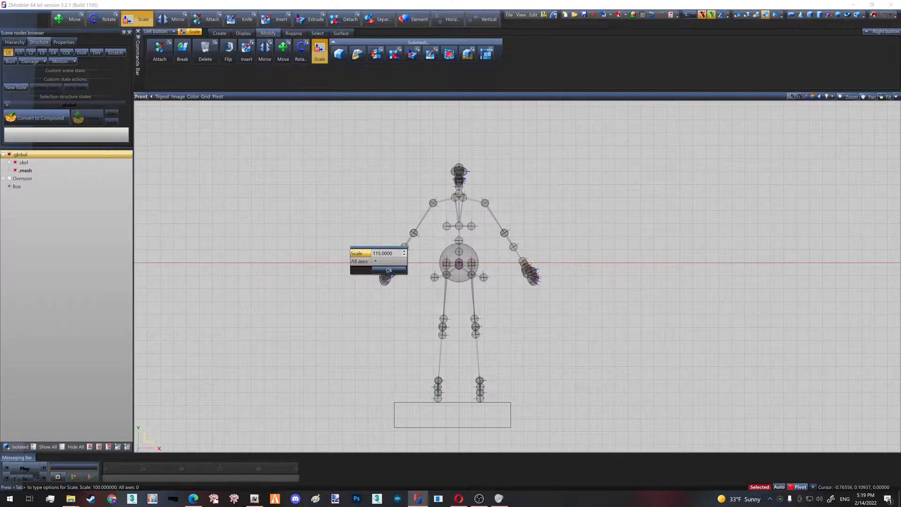
mouse_move(389, 270)
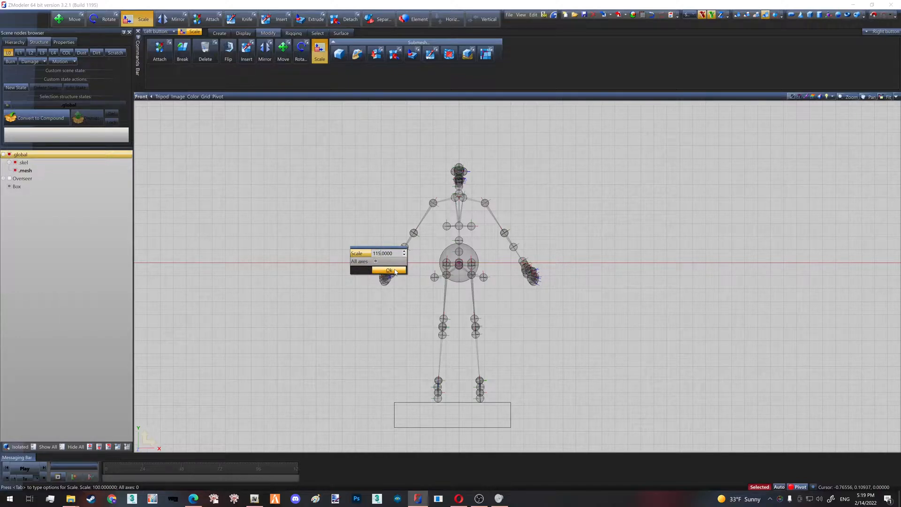
left_click(390, 270)
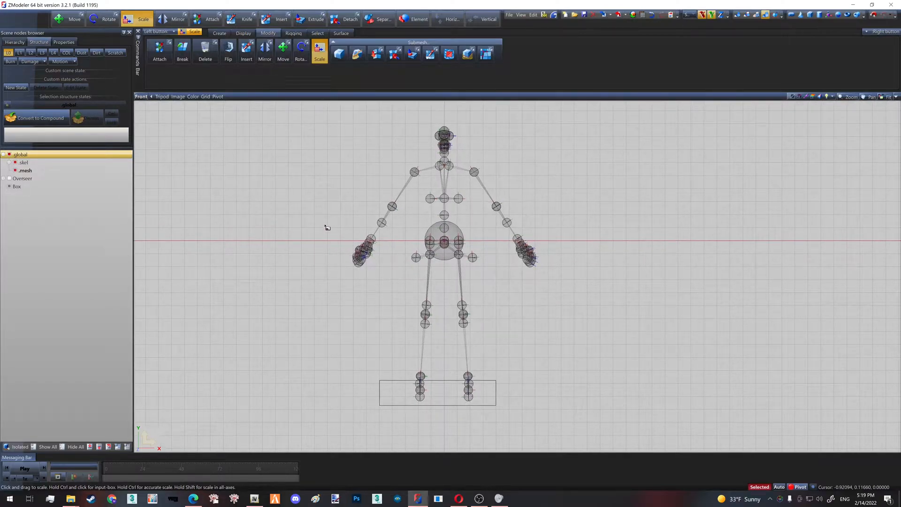
mouse_move(220, 347)
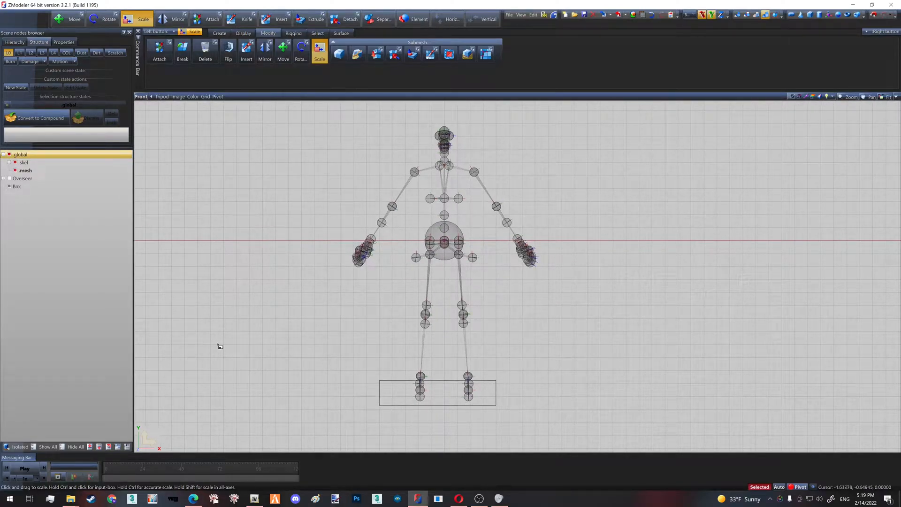
mouse_move(179, 408)
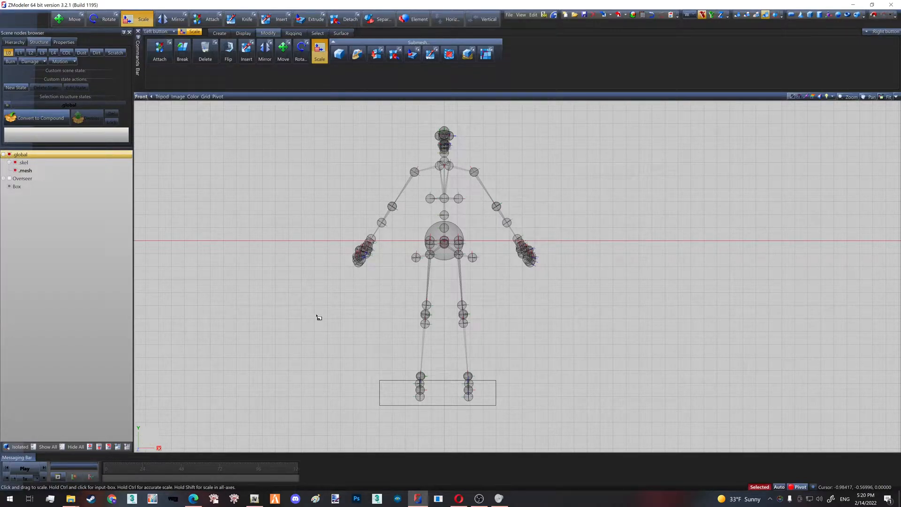
left_click(317, 317)
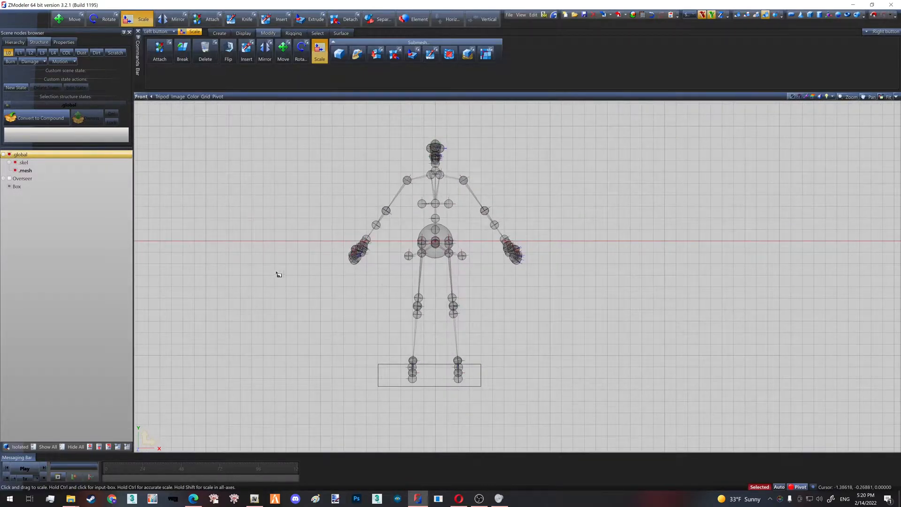
mouse_move(307, 292)
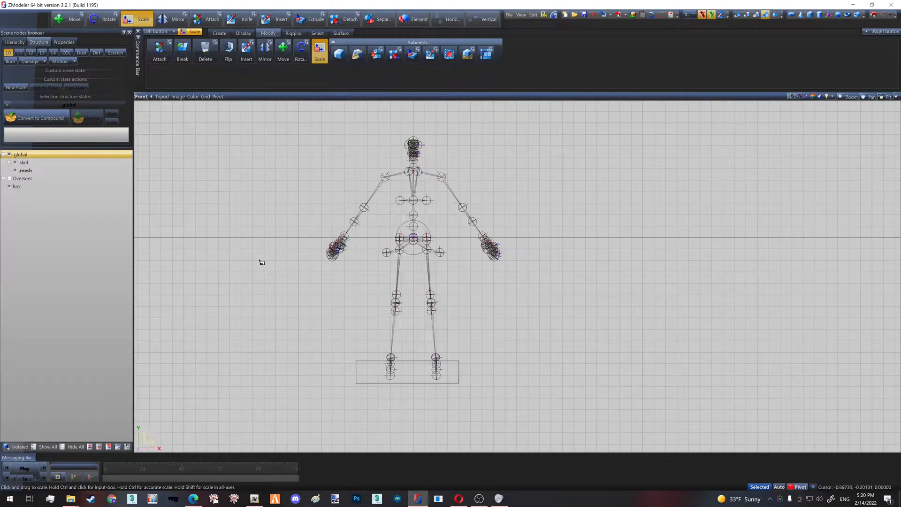
Step: Expand the .skel node and SKEL_ROOT to reveal the child bones
left_click(23, 161)
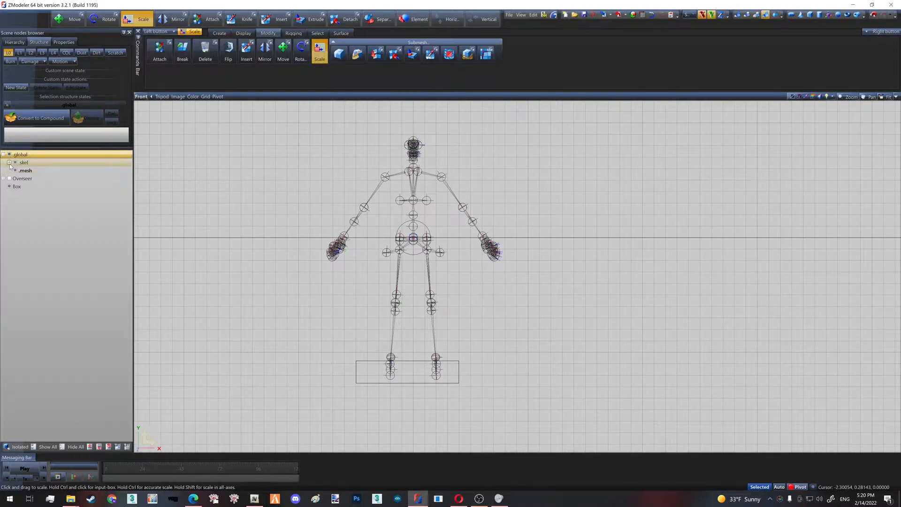
left_click(15, 162)
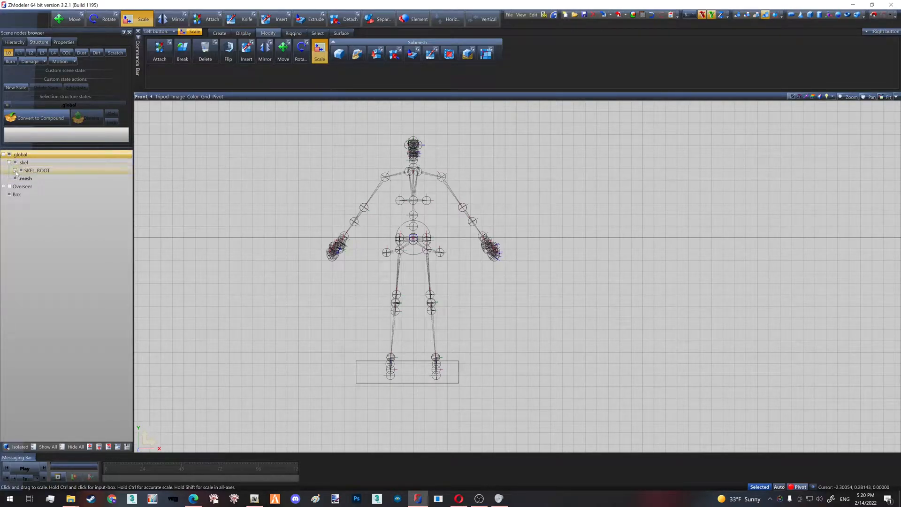
left_click(15, 170)
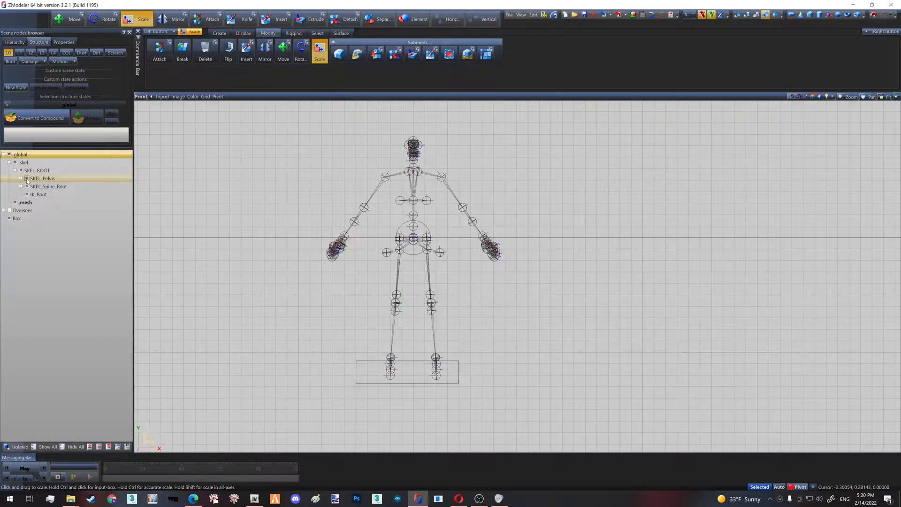
Step: Choose the Move tool, set how it treats child bones, and select IK_Root
left_click(48, 187)
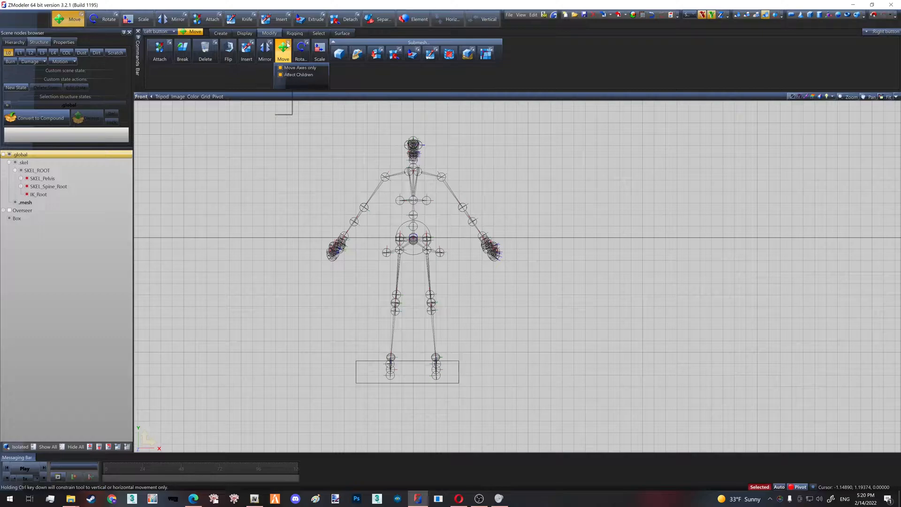
left_click(283, 51)
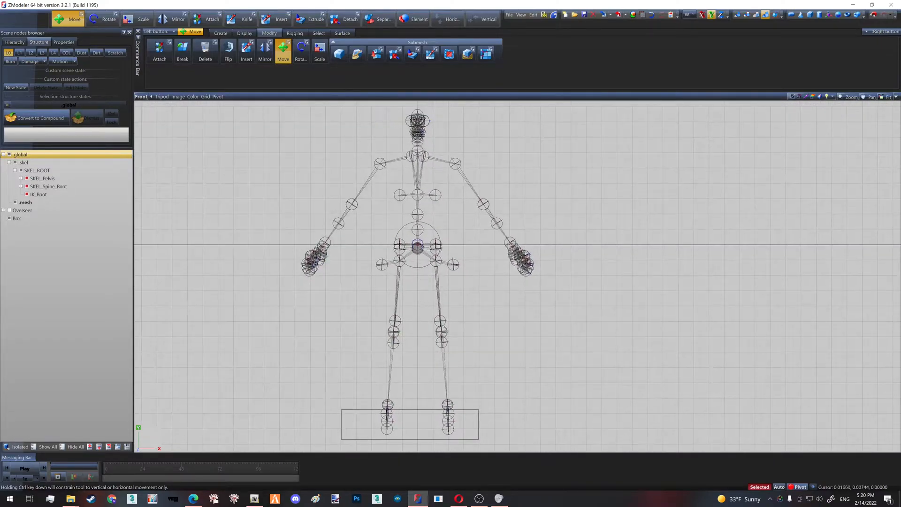
mouse_move(418, 245)
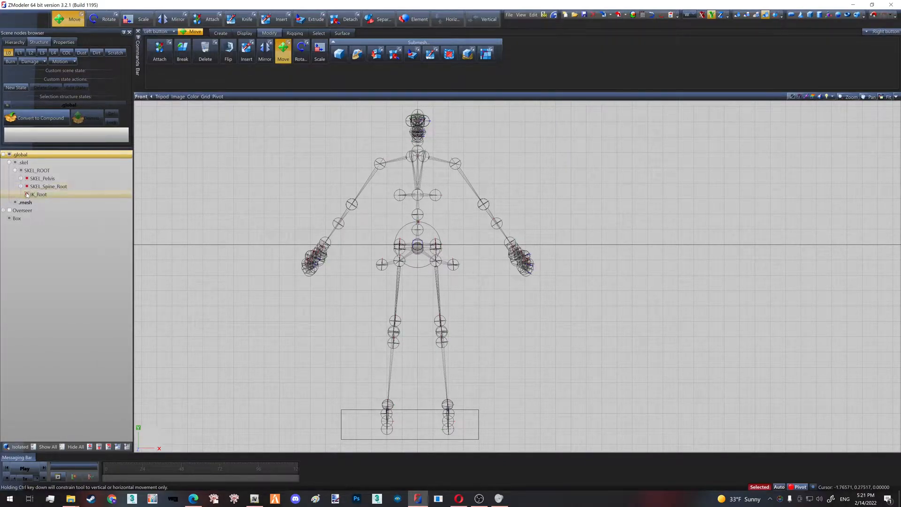
left_click(36, 194)
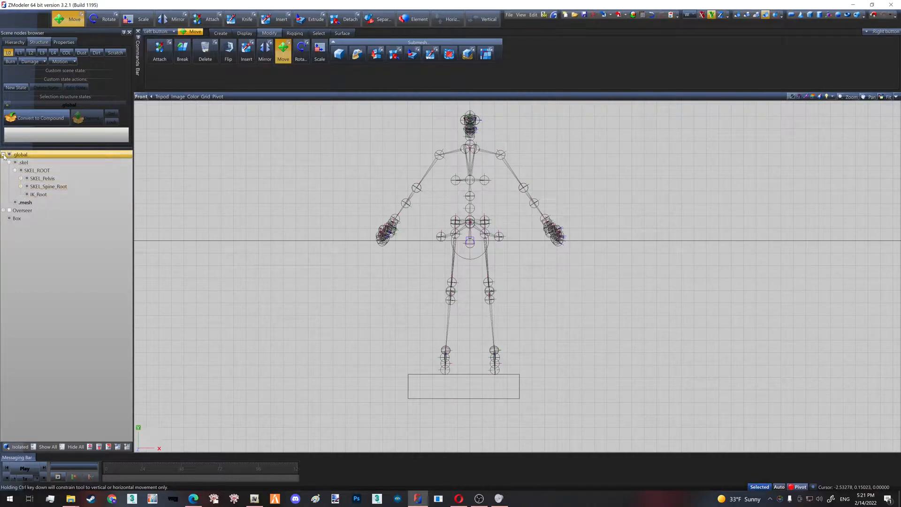
Step: Hide the .global skeleton node so the Overseer werewolf mesh shows
left_click(3, 154)
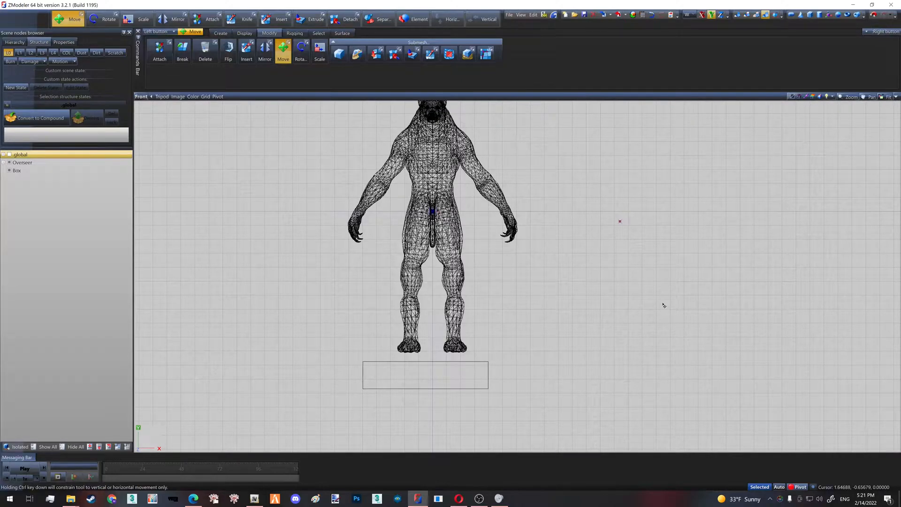
mouse_move(620, 223)
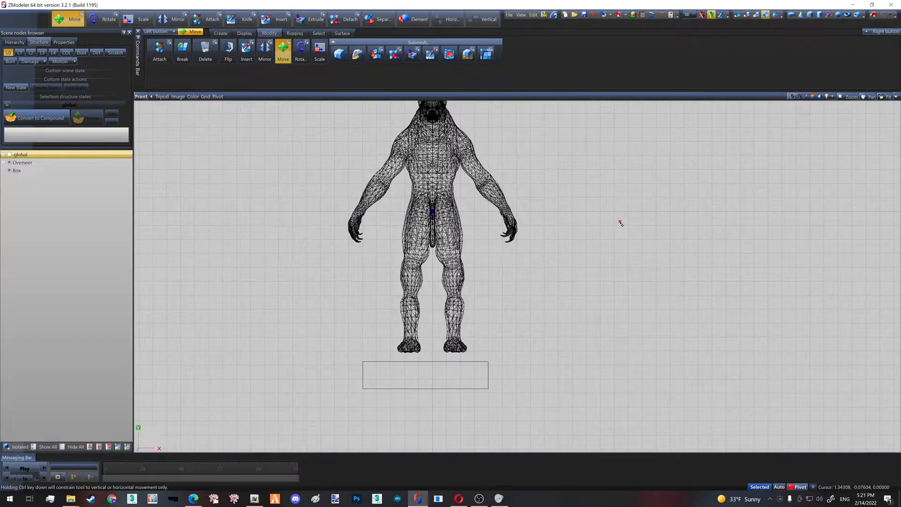
mouse_move(585, 264)
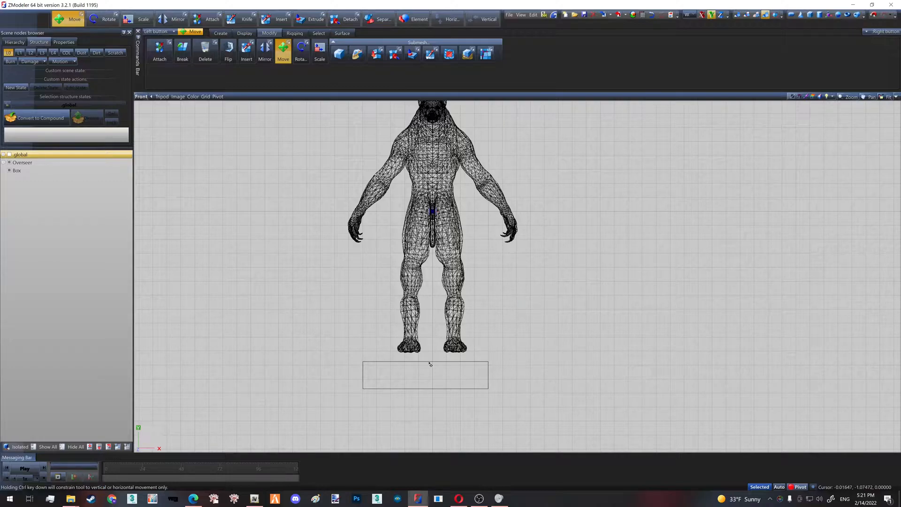
mouse_move(433, 355)
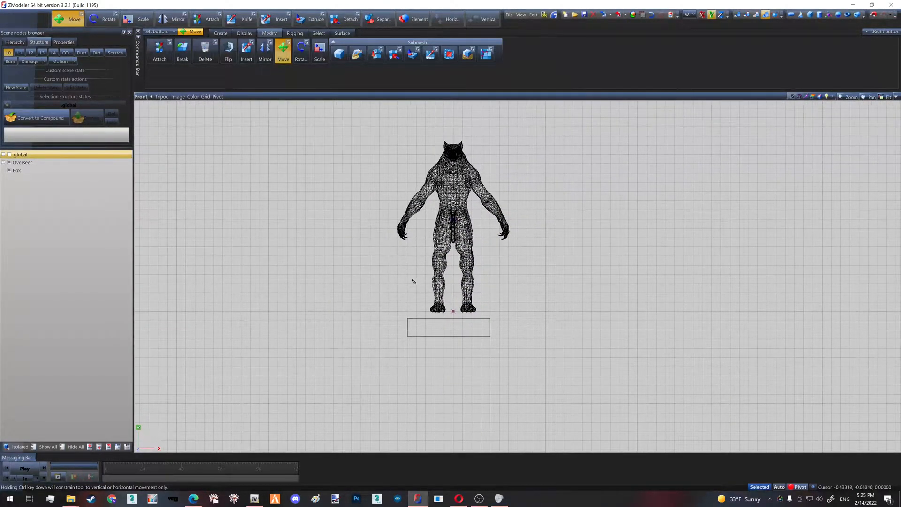
Step: Select the hand_000_r and head_000_r meshes under Overseer and apply a new scale
left_click(8, 161)
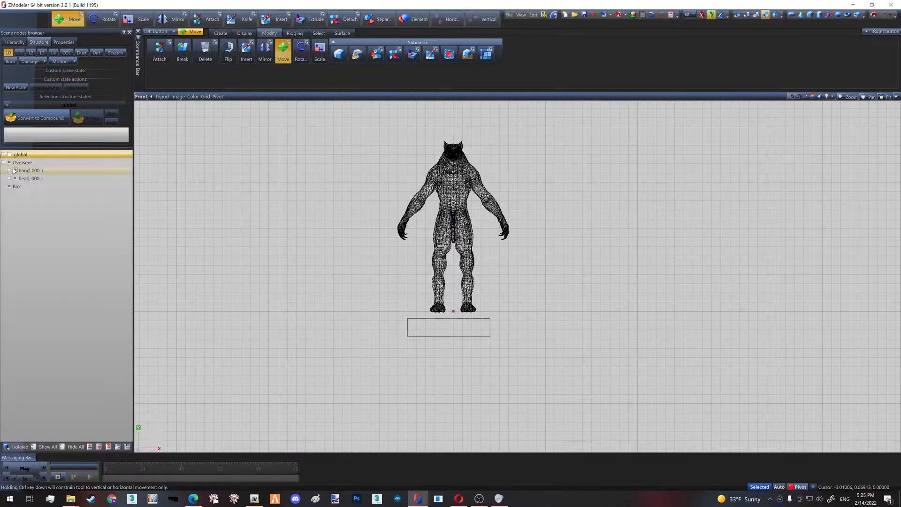
left_click(10, 170)
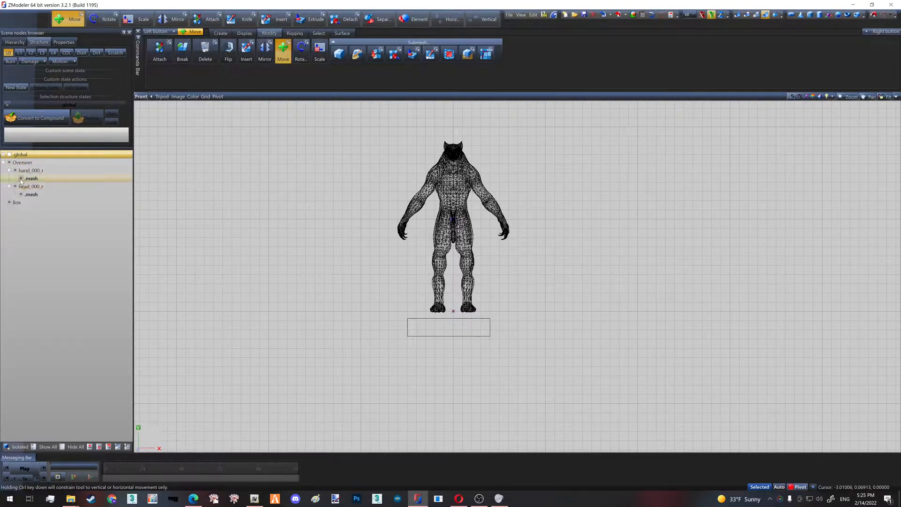
left_click(31, 170)
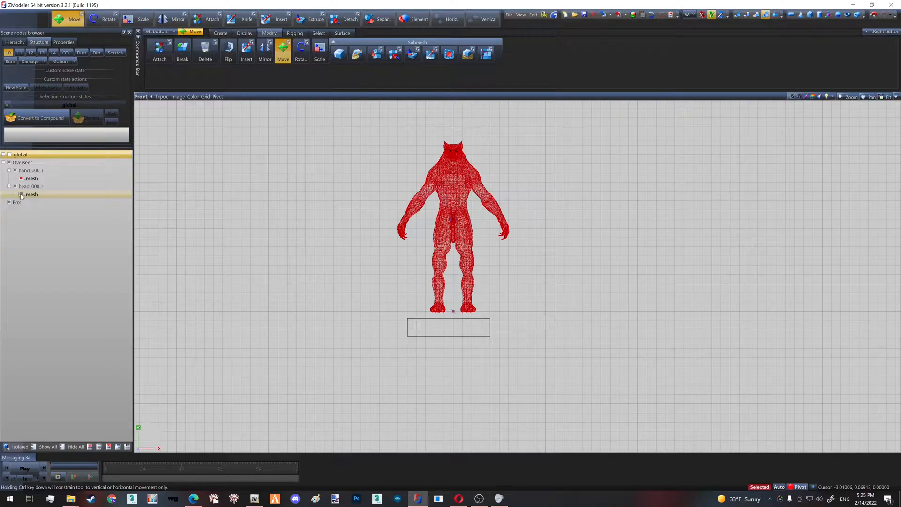
left_click(31, 195)
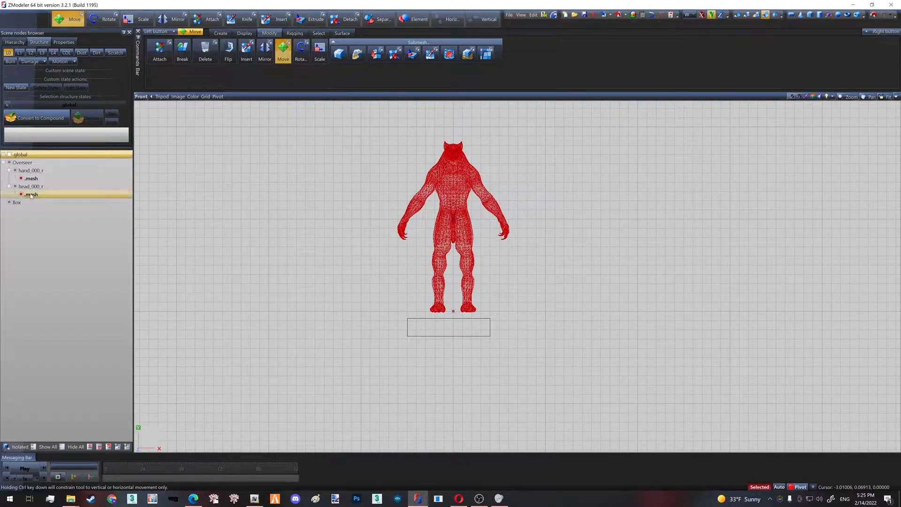
left_click(31, 179)
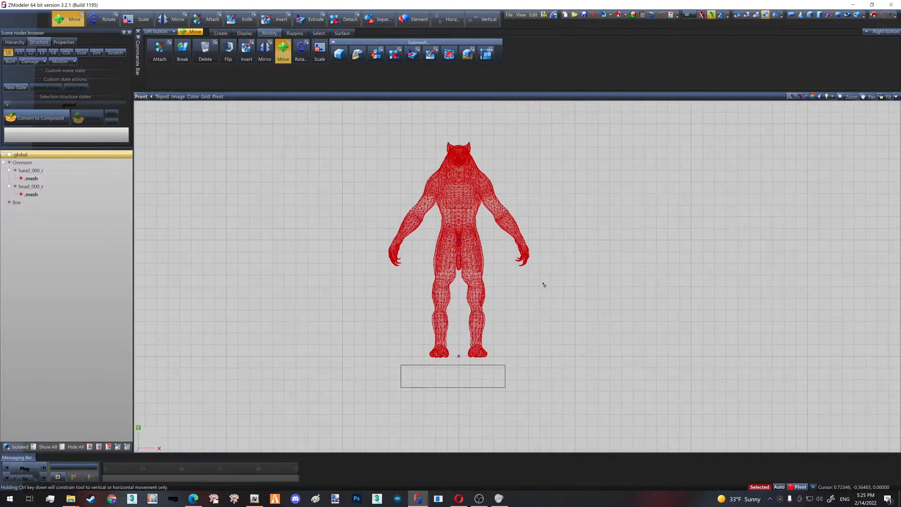
left_click(143, 18)
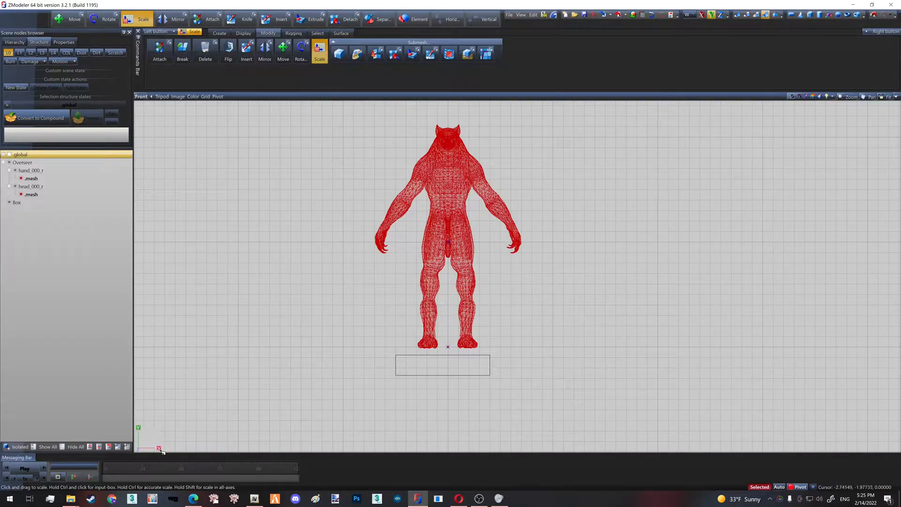
mouse_move(386, 292)
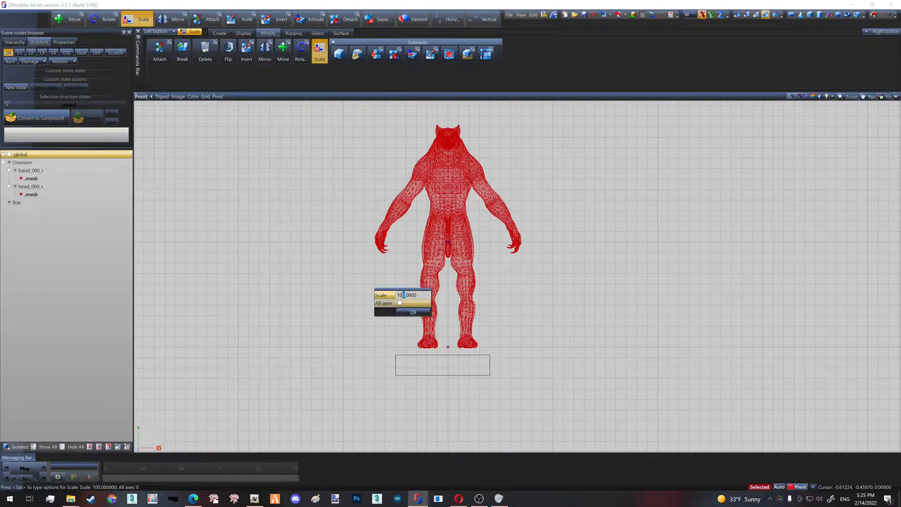
left_click(412, 311)
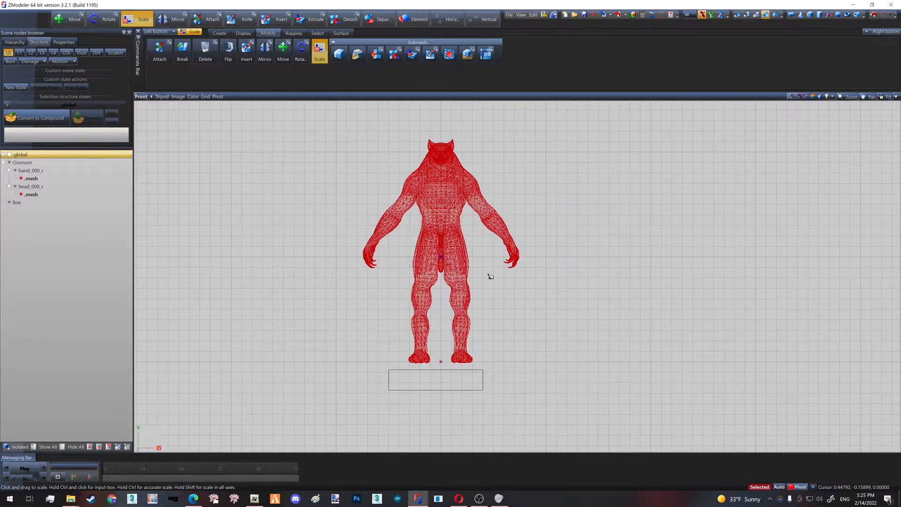
Step: Reset the selected werewolf mesh's axes to world from its context menu
right_click(454, 264)
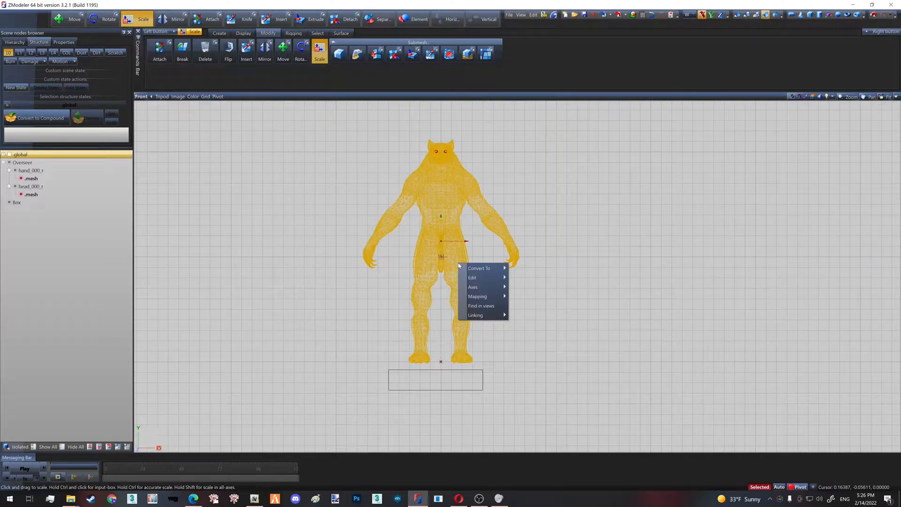
mouse_move(472, 287)
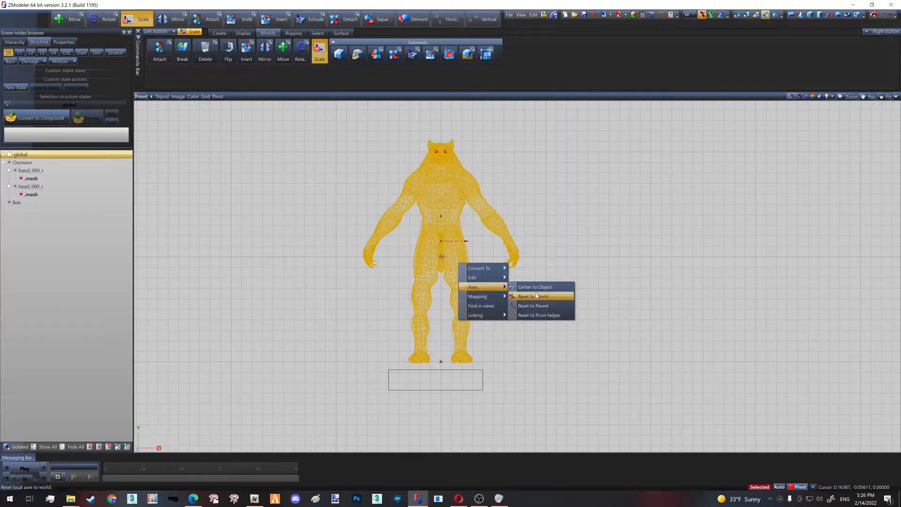
mouse_move(557, 299)
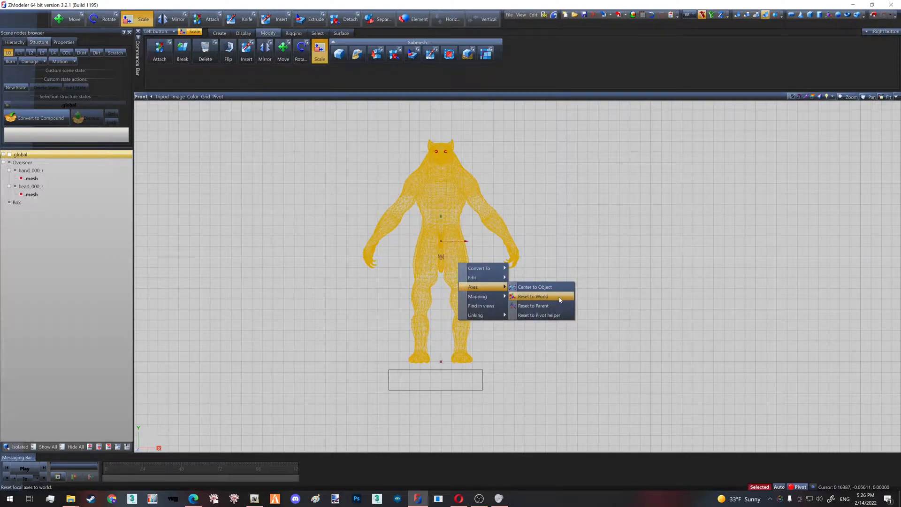
left_click(532, 297)
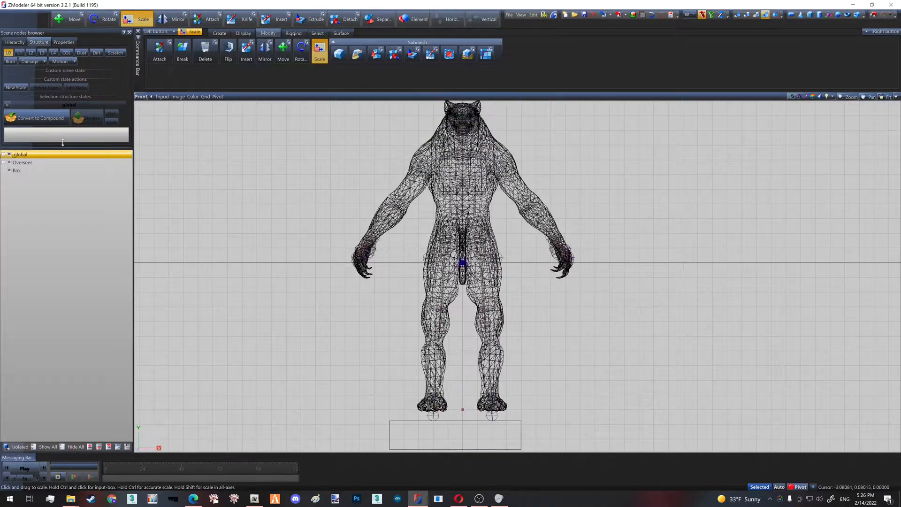
Step: Delete the Box object and select the Overseer node
right_click(17, 171)
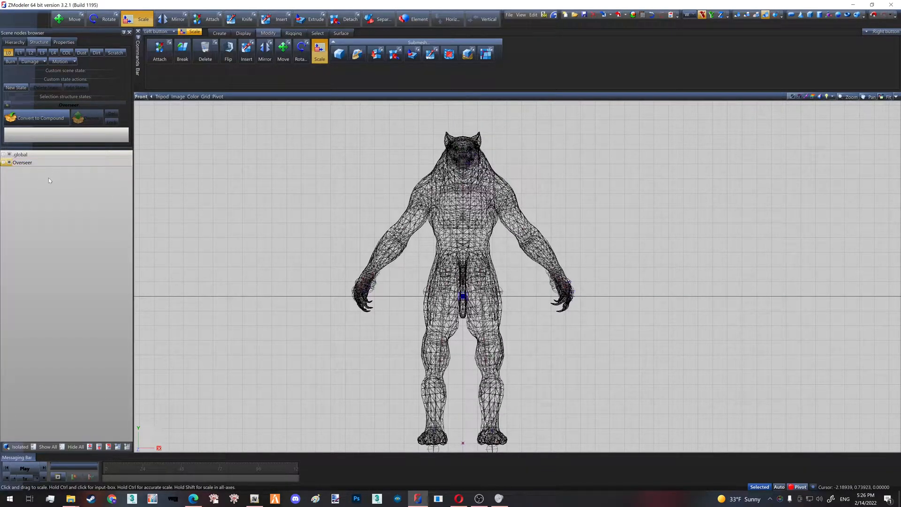
left_click(22, 163)
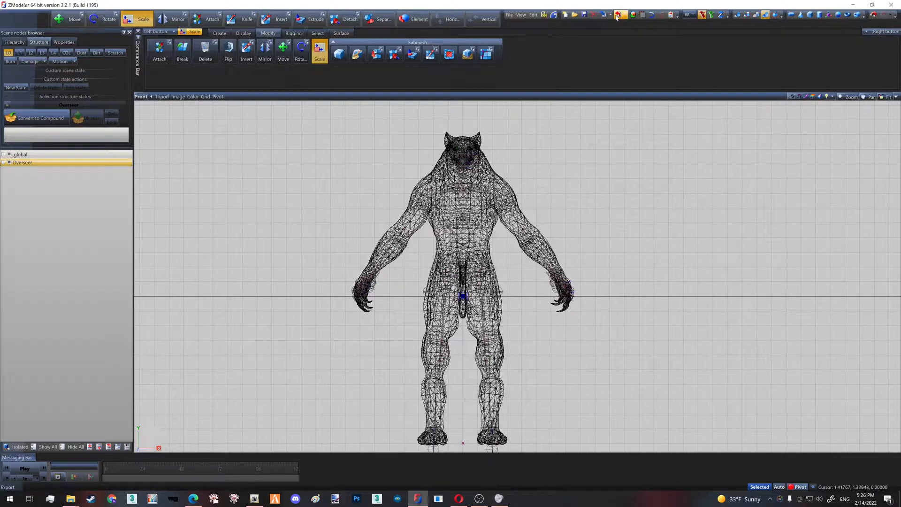
Step: Export Overseer over the existing Overseer.ydd in the ZImport folder
left_click(620, 14)
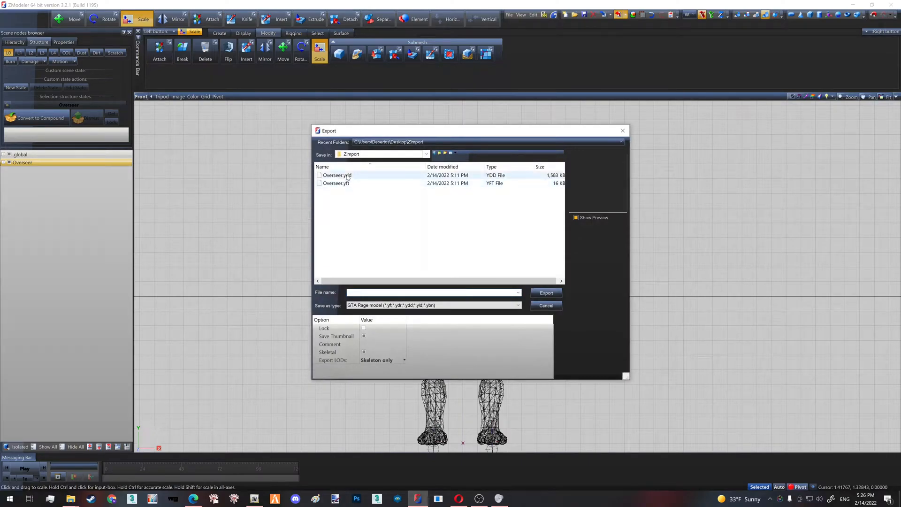
left_click(337, 175)
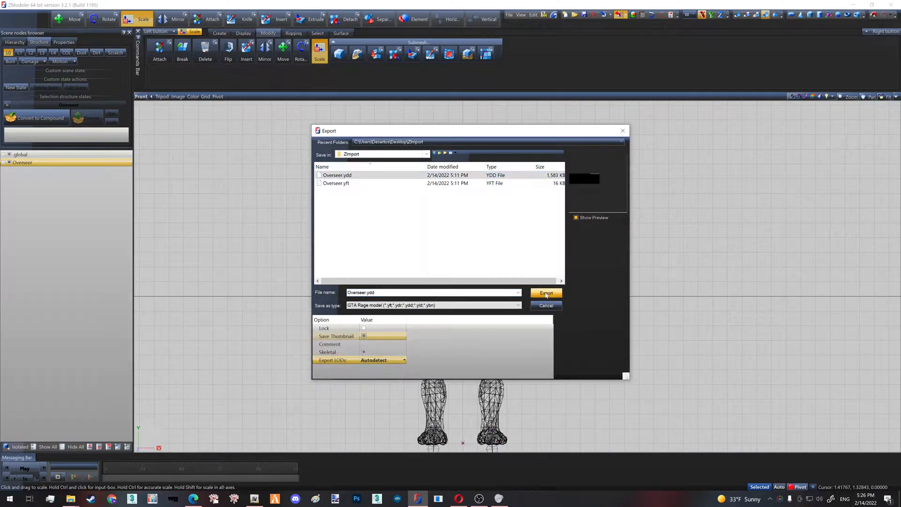
left_click(545, 293)
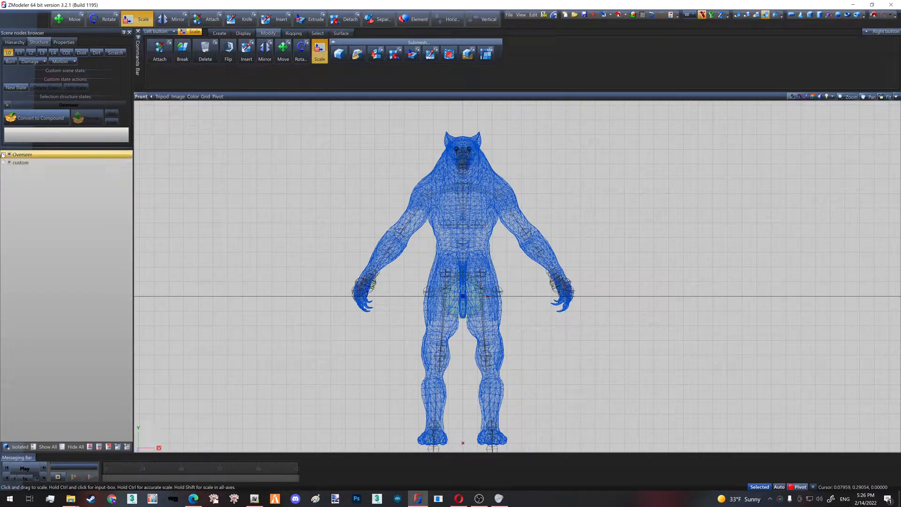
Step: Expand the Overseer hierarchy and inspect Overseer.ydd and Overseer.yft in OpenIV
left_click(3, 154)
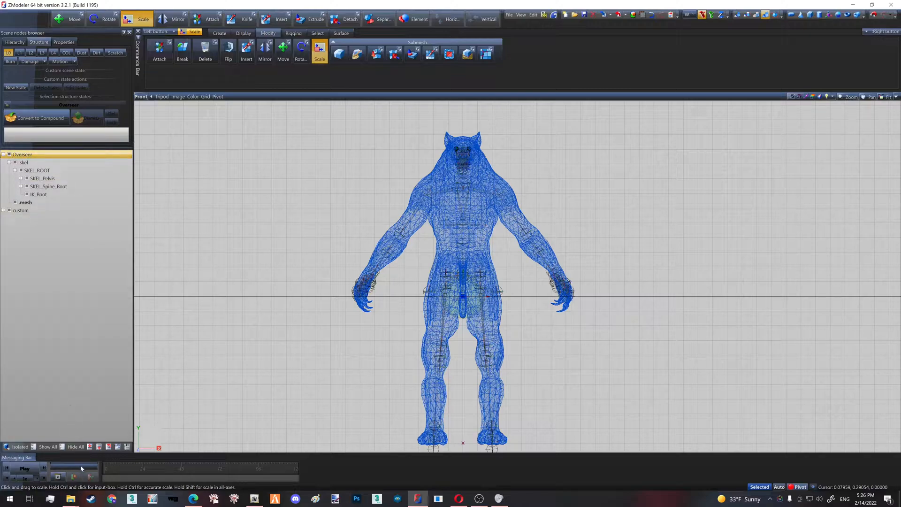
left_click(23, 161)
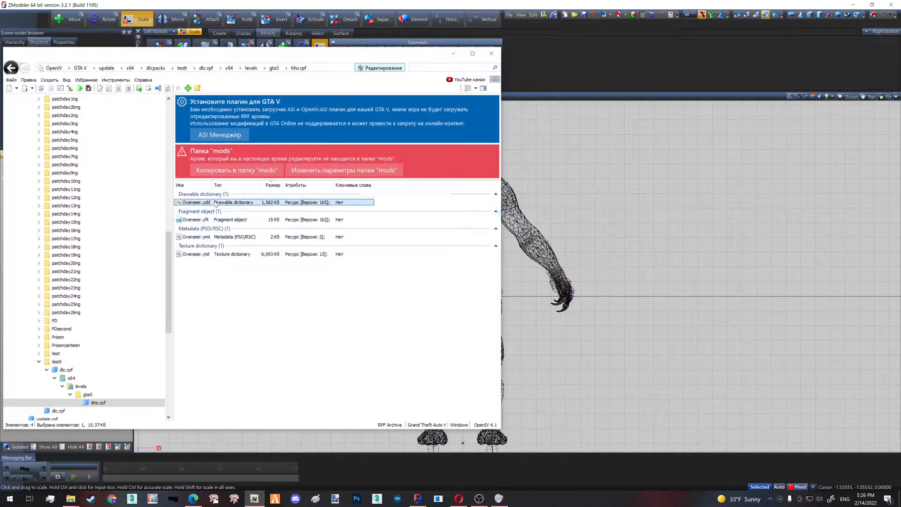
left_click(230, 219)
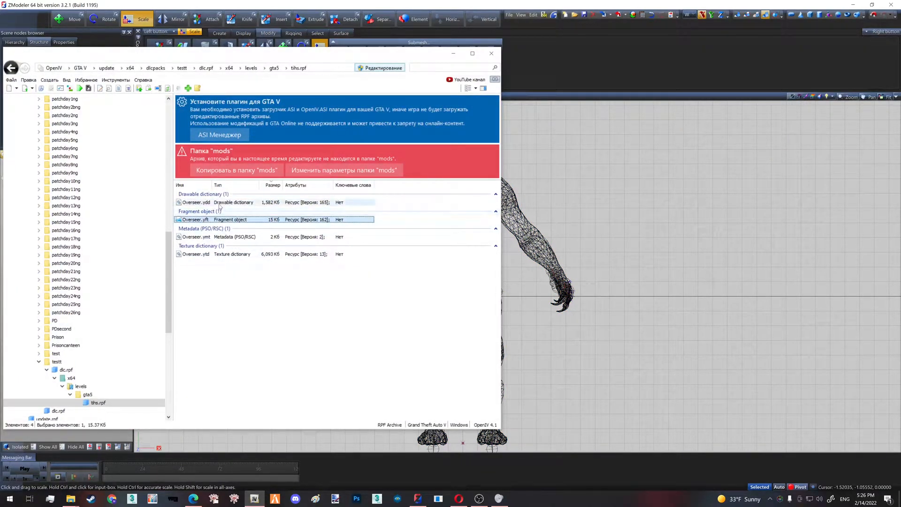
left_click(490, 53)
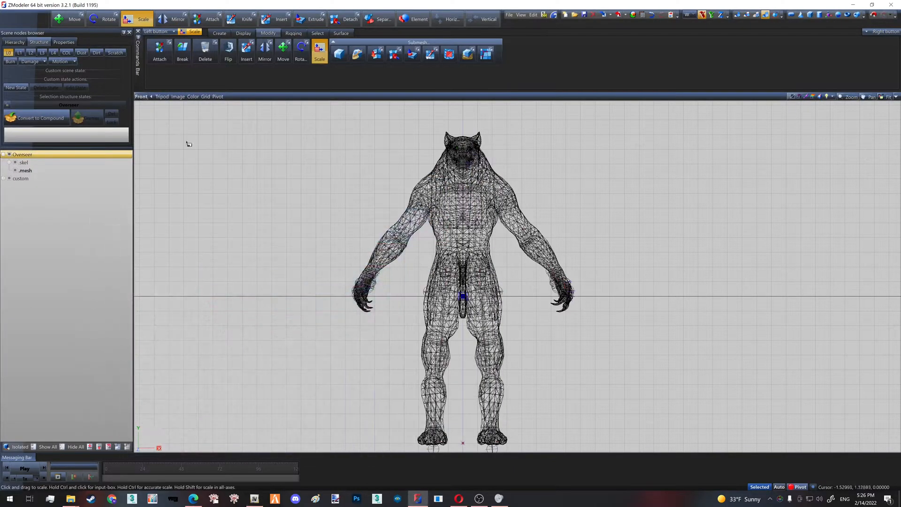
Step: Select the Overseer node in the scene browser for export
left_click(20, 178)
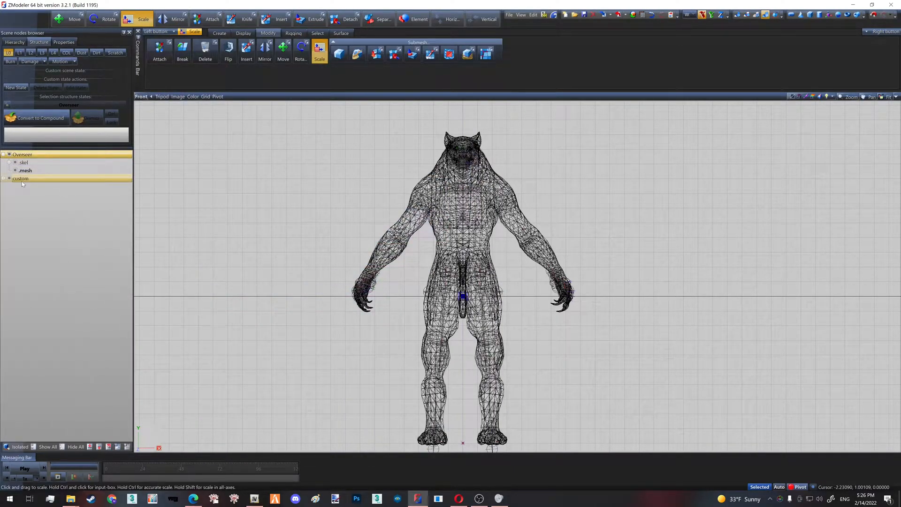
left_click(22, 154)
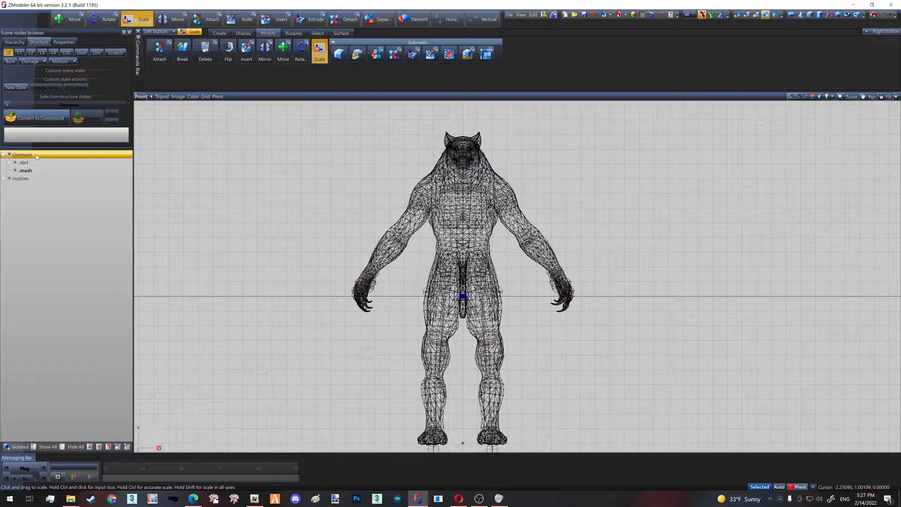
left_click(3, 154)
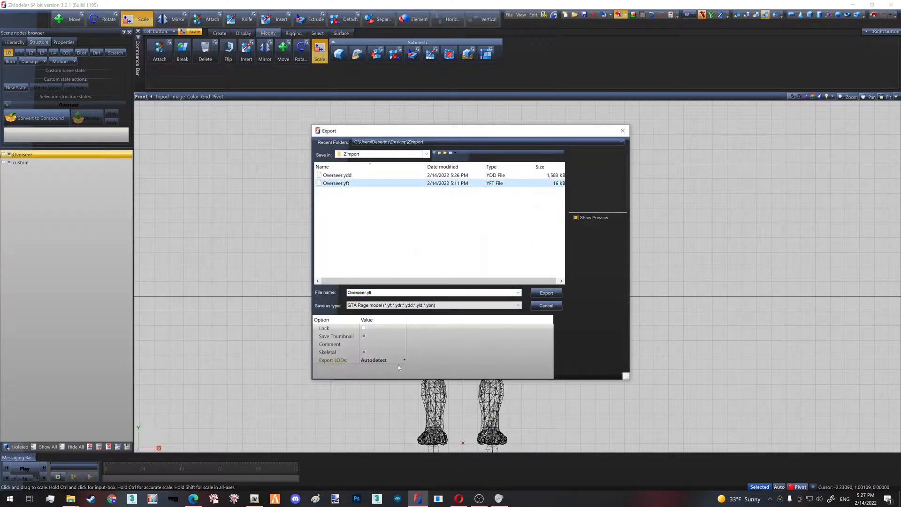
Step: Export Overseer.yft with 'Skeleton only' LODs, confirming the overwrite
left_click(382, 360)
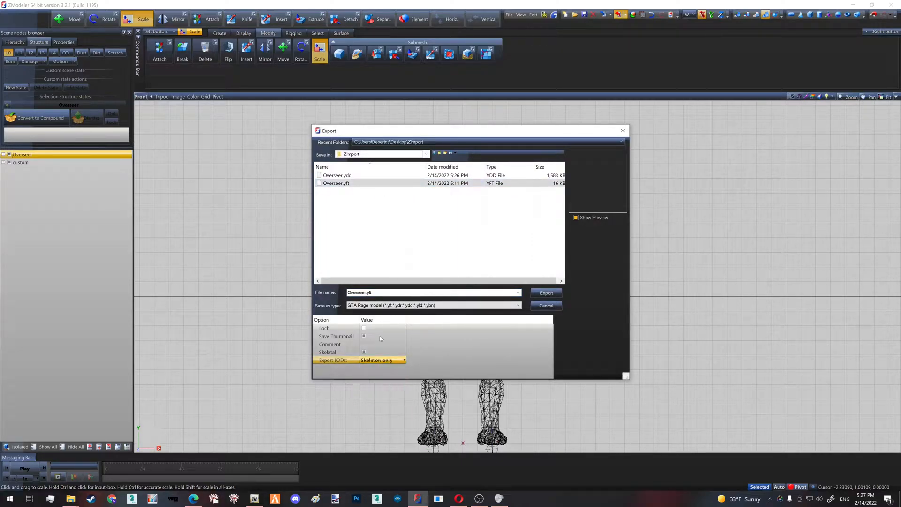
left_click(545, 292)
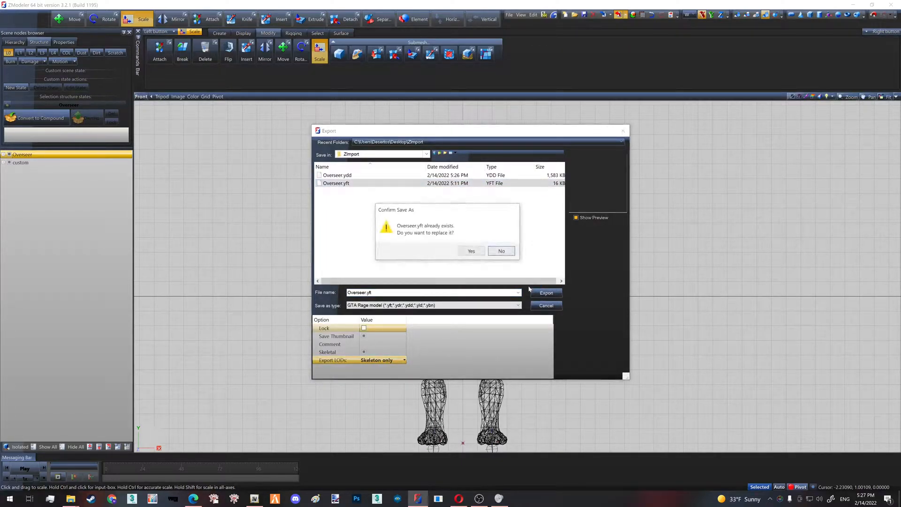
left_click(470, 251)
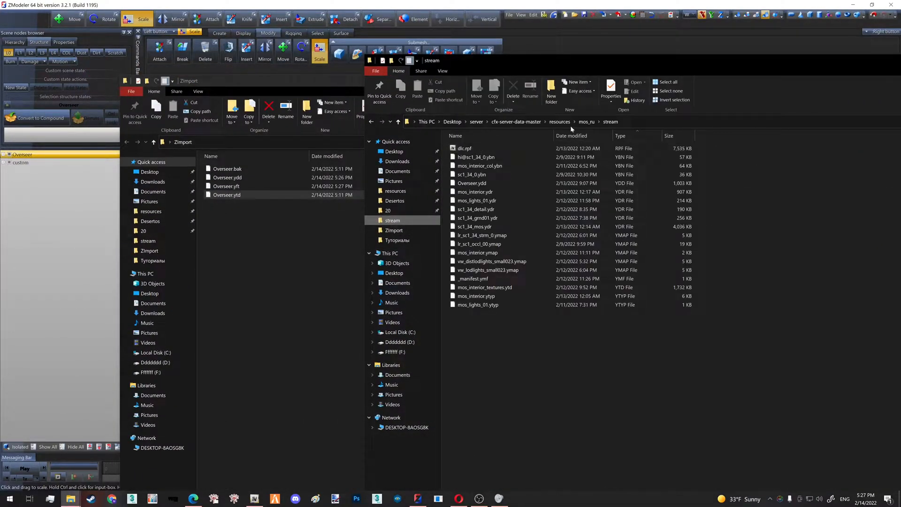
Step: Move the new Overseer.ydd and Overseer.yft into resources\[peds]\Overseer\stream, replacing the old files
left_click(559, 121)
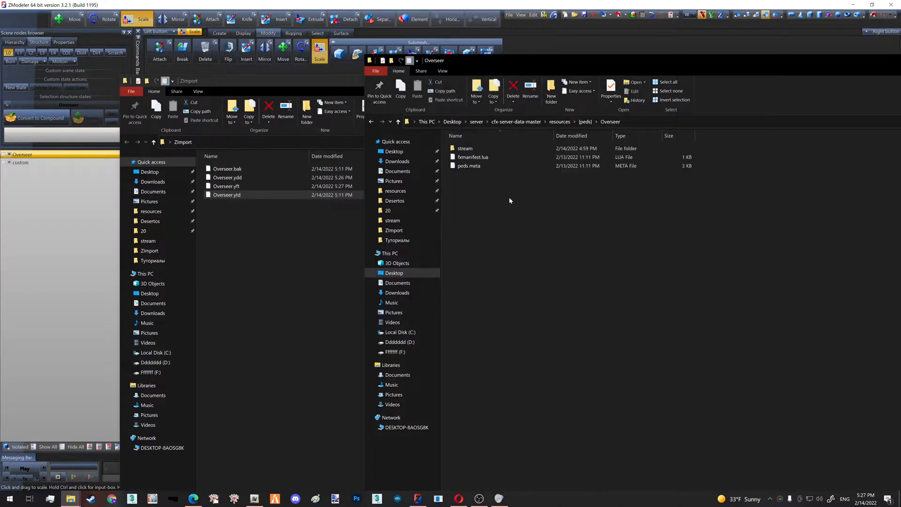
double_click(465, 149)
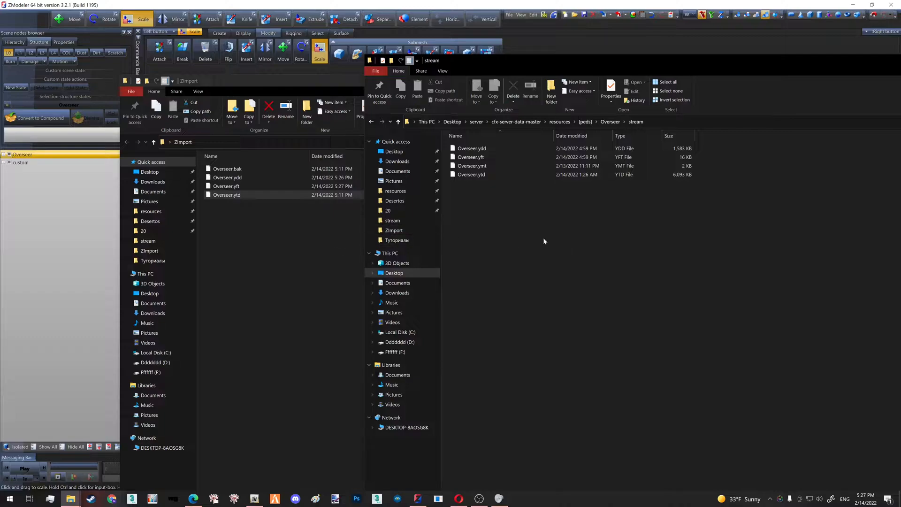
left_click(226, 195)
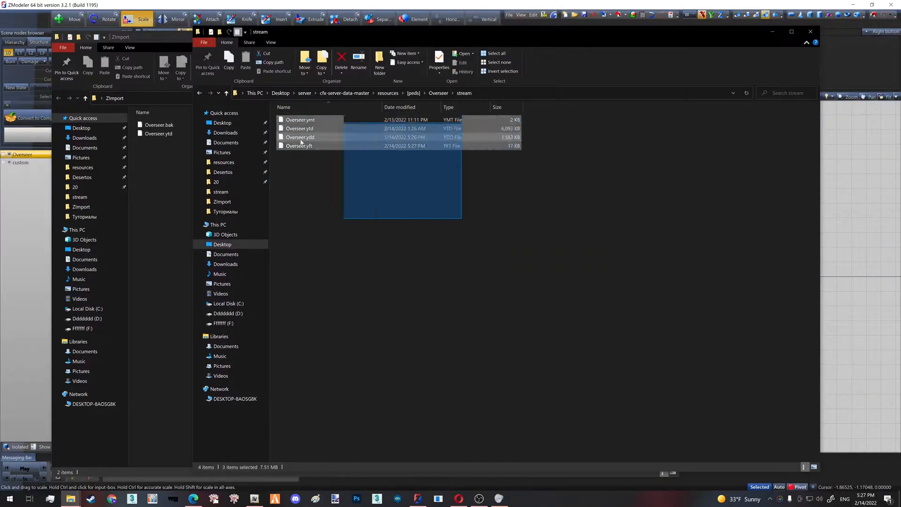
left_click(535, 253)
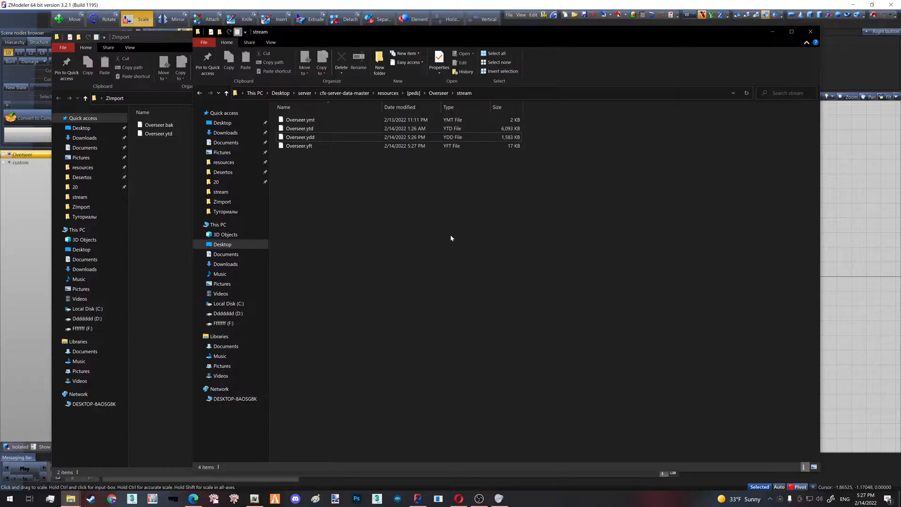
mouse_move(464, 305)
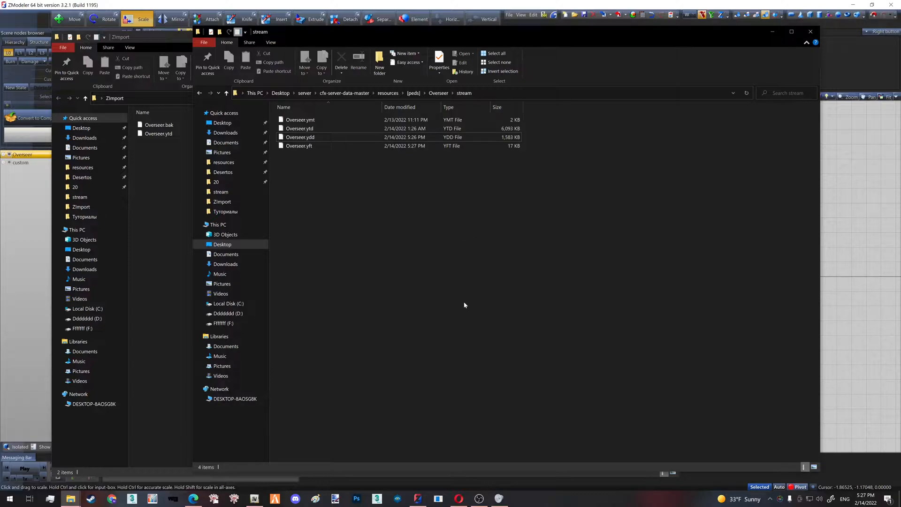
mouse_move(438, 290)
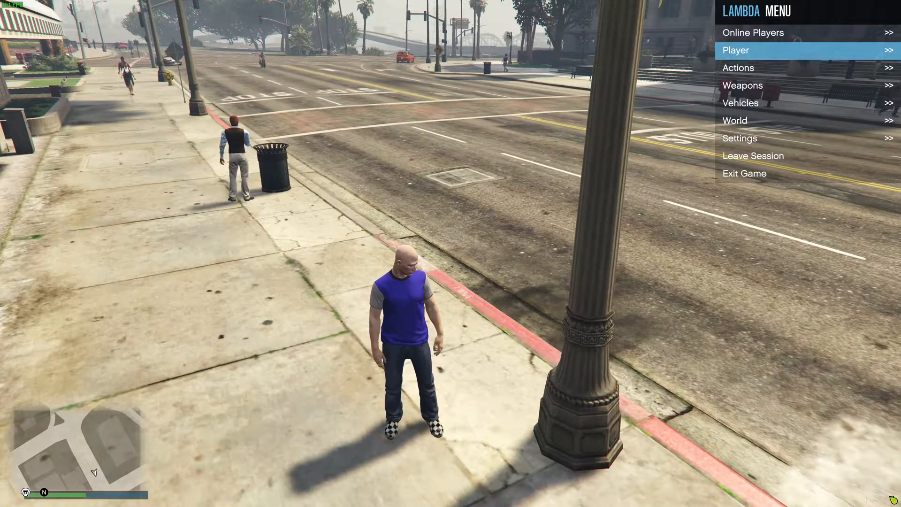
Step: Change the player model from the menu, entering 'Ove' as the model name
left_click(735, 50)
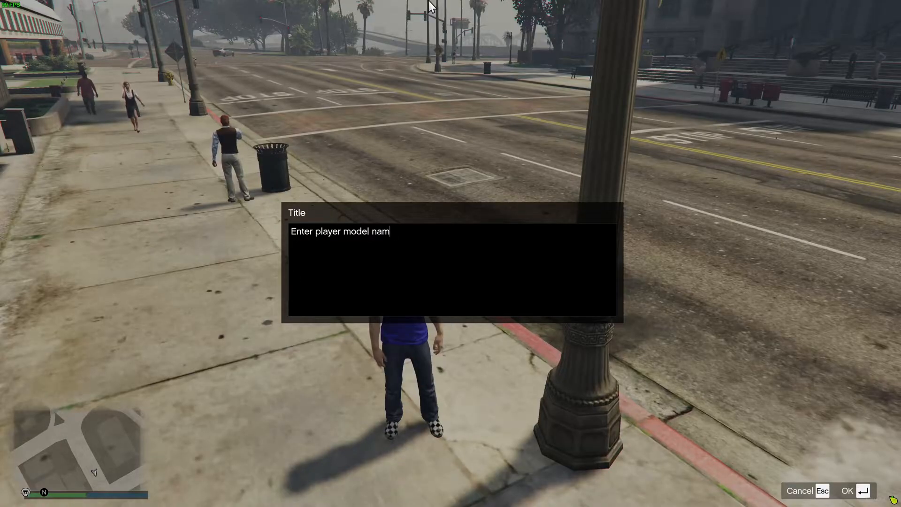
type("Ove")
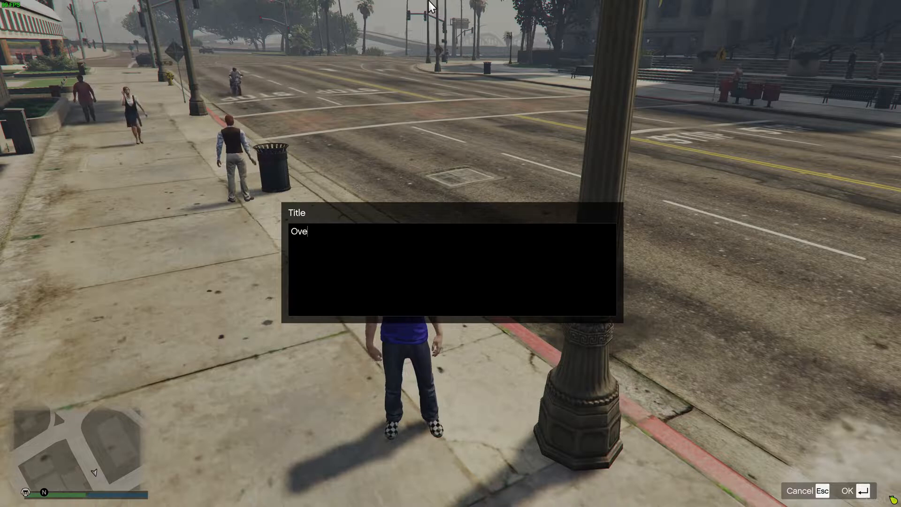
left_click(845, 489)
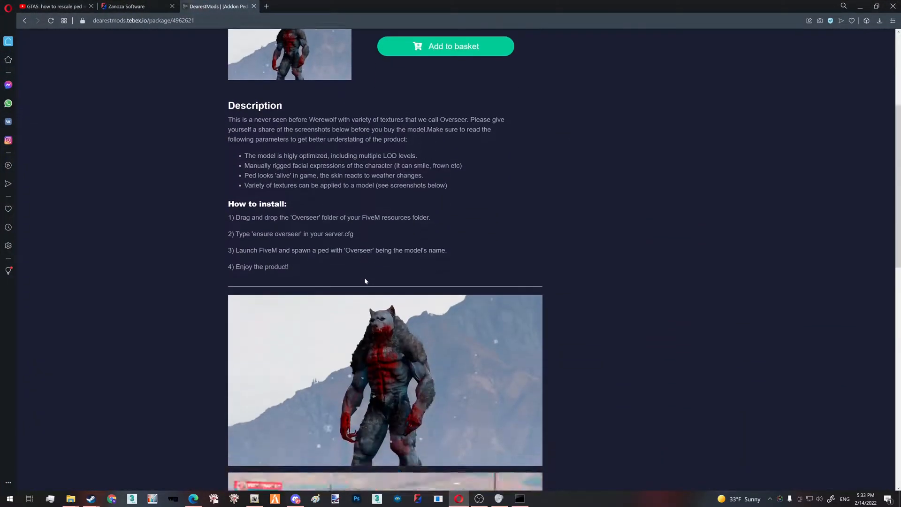
Step: Scroll through the Overseer ped product page on the DearestMods Tebex store
scroll("down", 3)
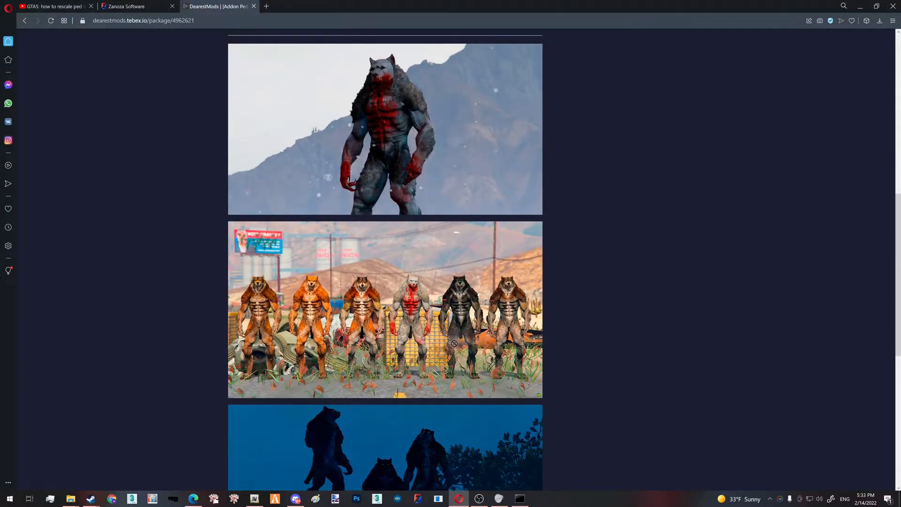
scroll("down", 3)
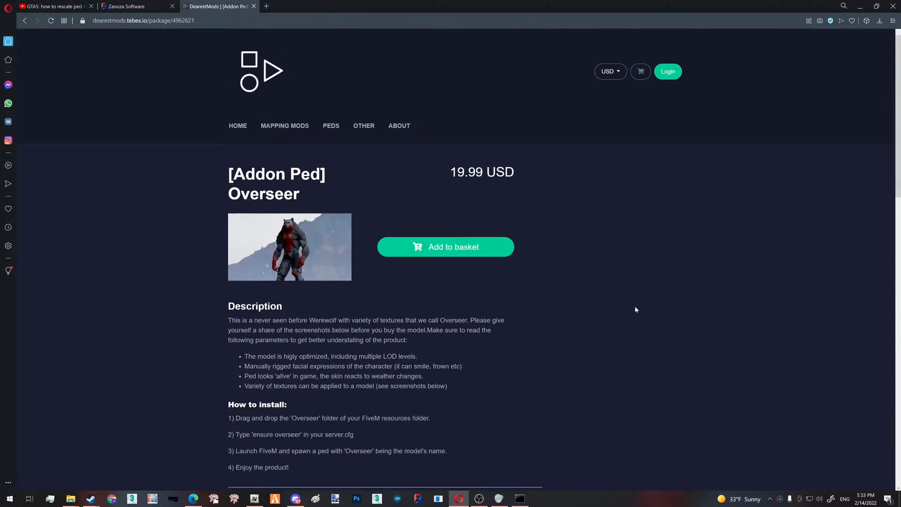
mouse_move(565, 189)
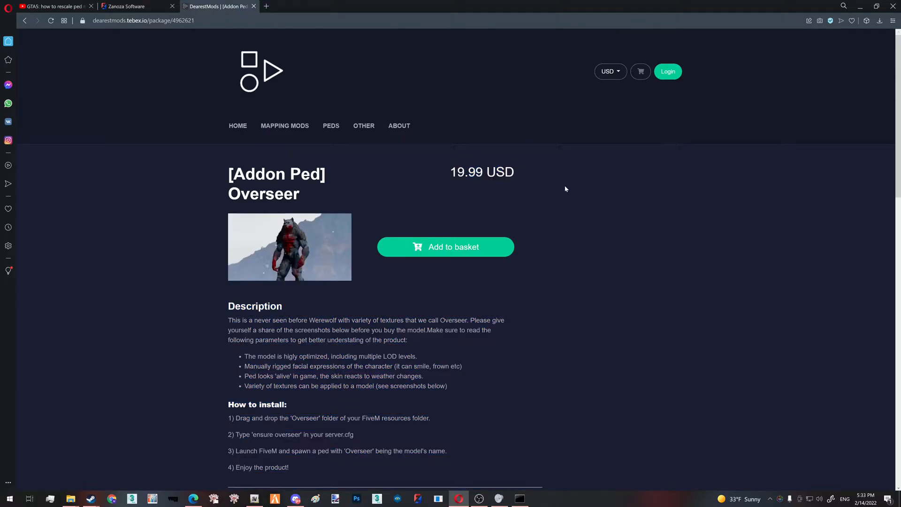
scroll("down", 3)
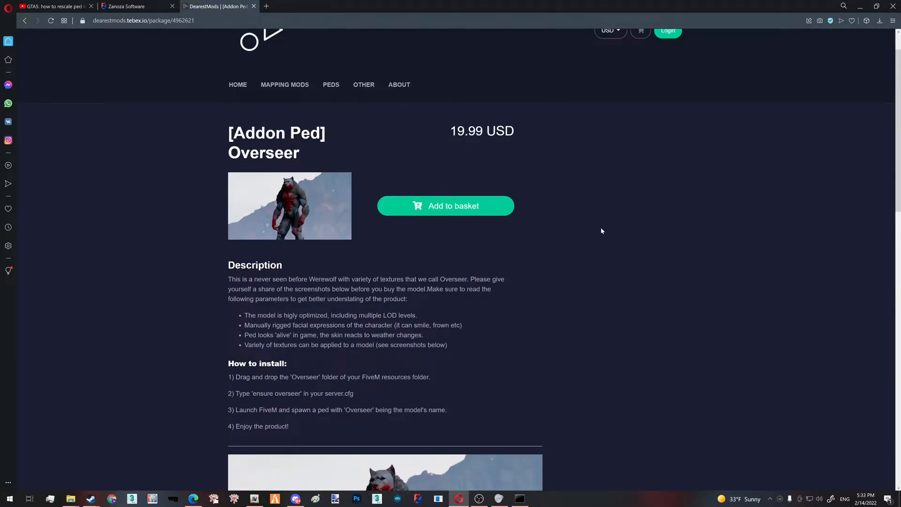
scroll("down", 3)
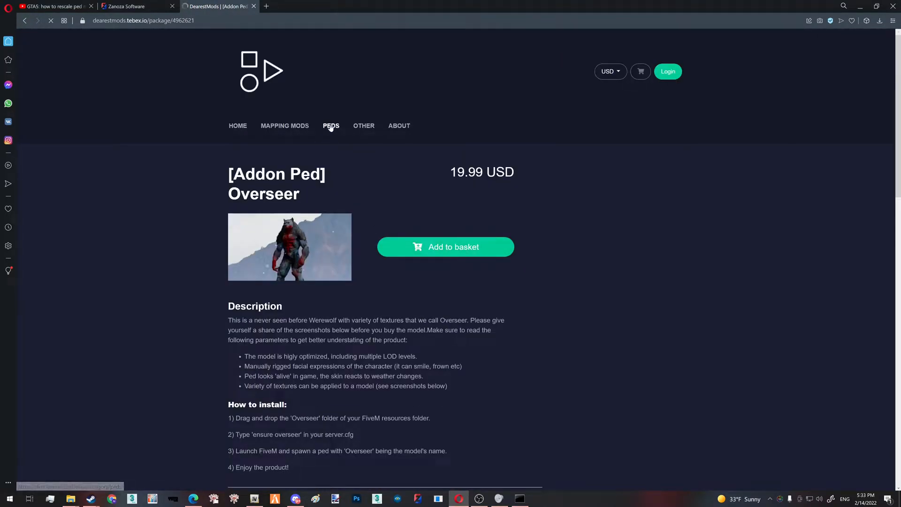
Step: Go to the PEDS category and browse the Goatman addon ped listing
left_click(331, 125)
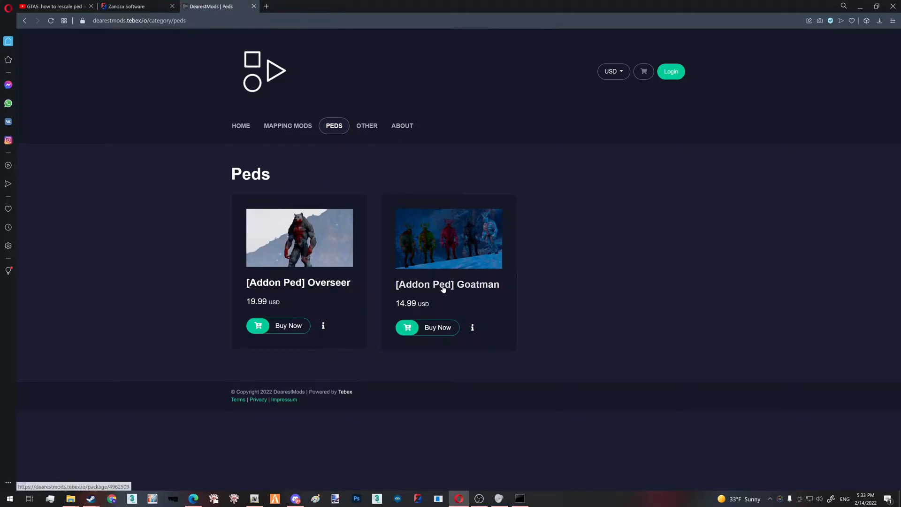
left_click(447, 284)
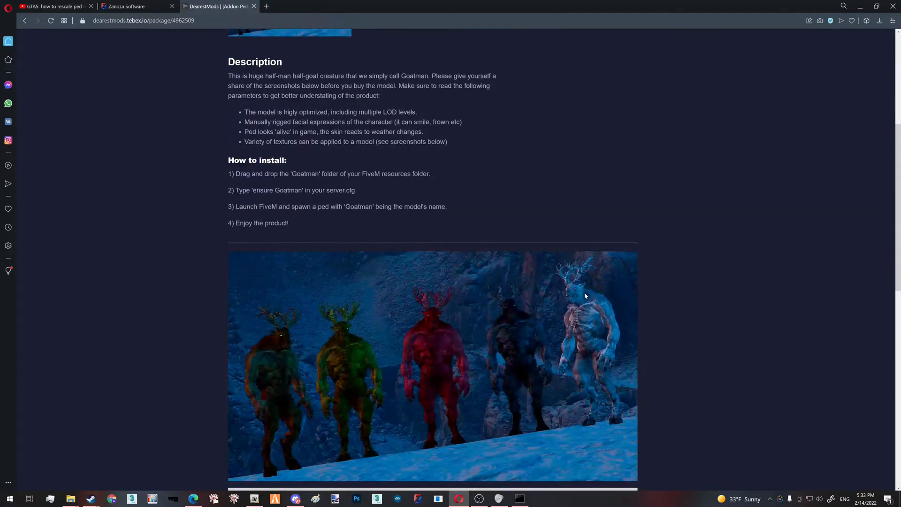
scroll("down", 3)
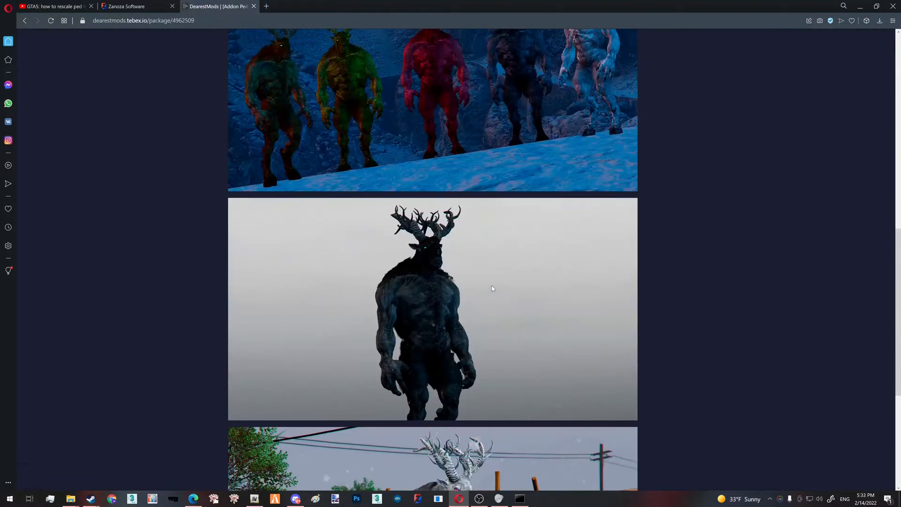
scroll("up", 3)
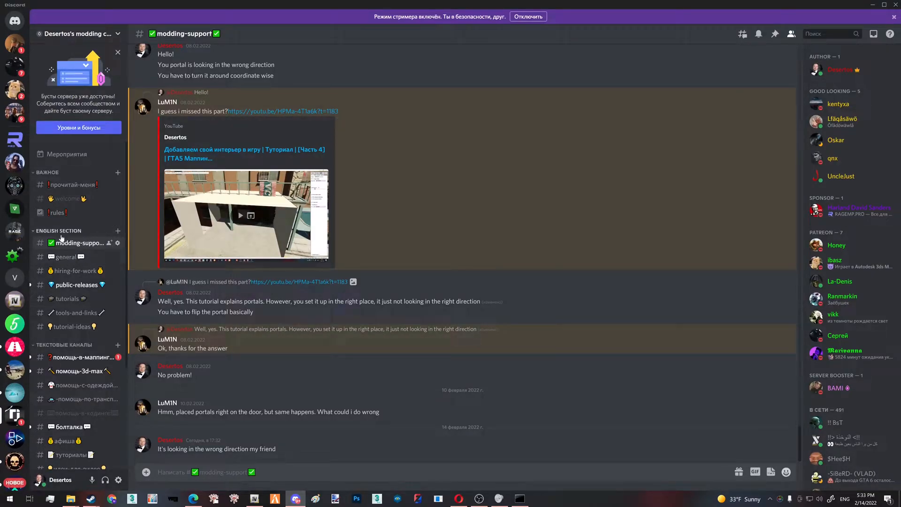
mouse_move(353, 329)
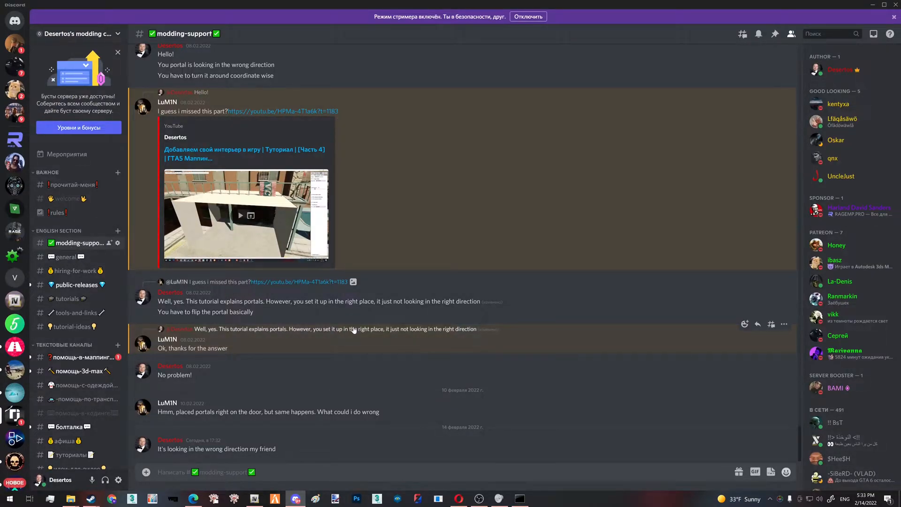